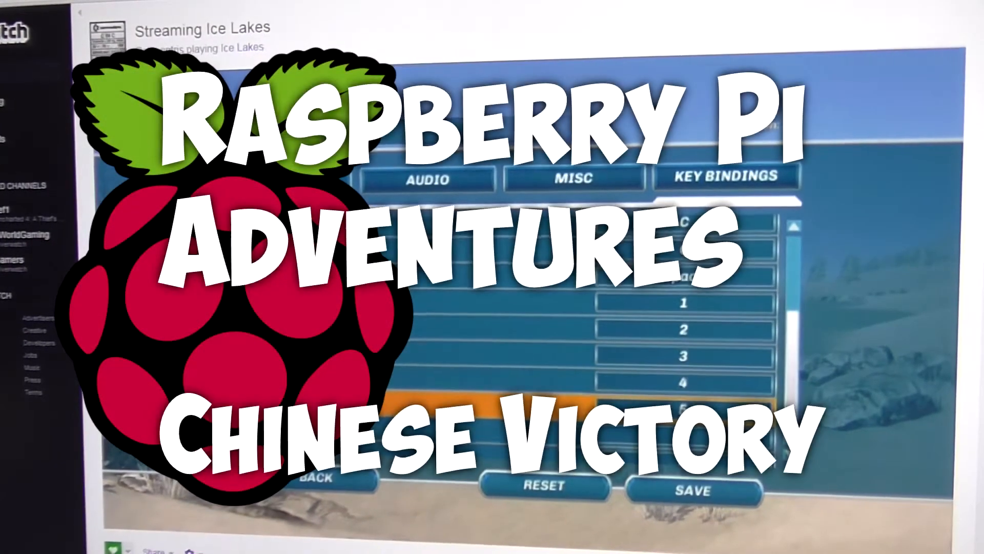
- Scroll down the page on the way to raspberrypi.org's NOOBS download section
{"action": "scroll", "scroll_direction": "down", "scroll_amount": 3}
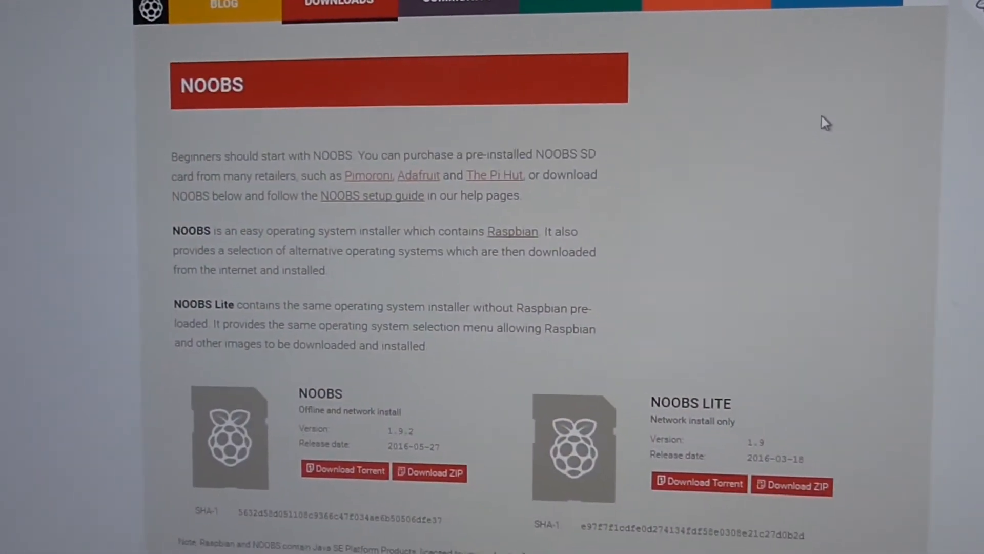
{"action": "scroll", "scroll_direction": "down", "scroll_amount": 3}
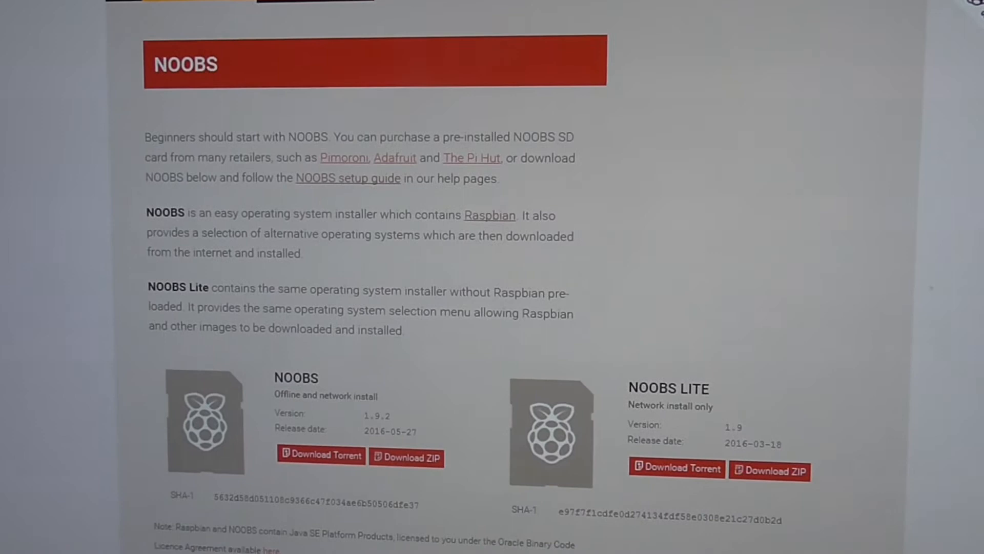
{"action": "left_click", "coordinate": [320, 456]}
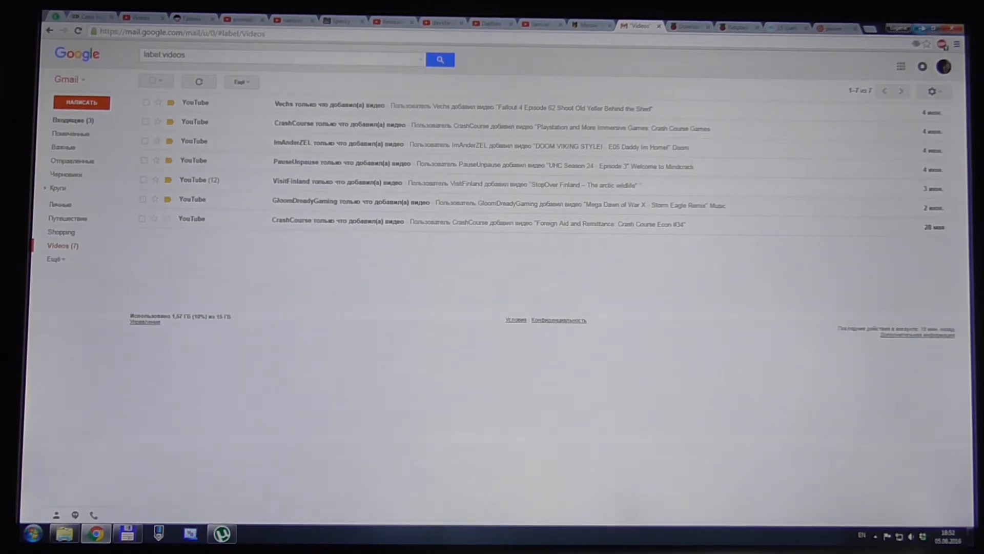
{"action": "mouse_move", "coordinate": [730, 161]}
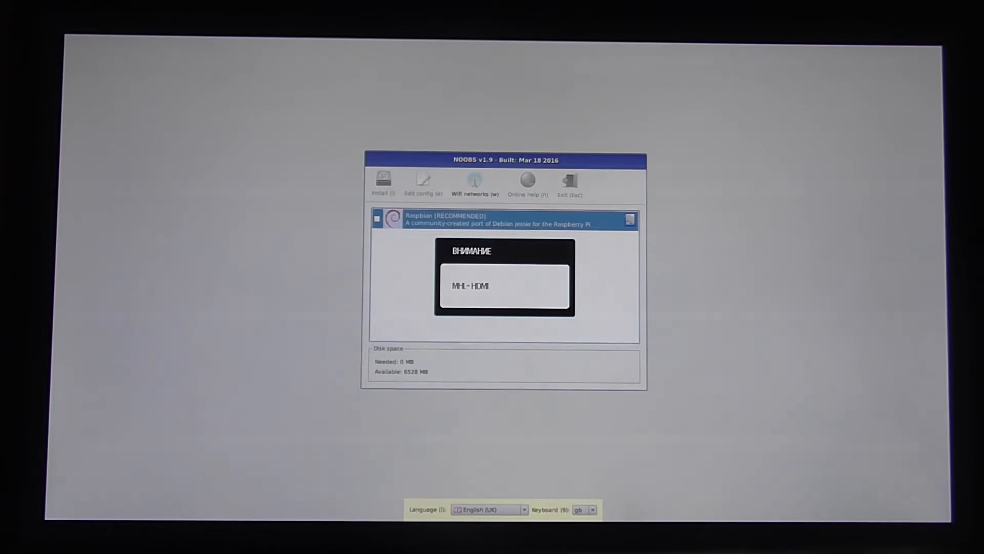
- Mark Raspbian for installation, set the language to English (US), and start the install
{"action": "left_click", "coordinate": [505, 286]}
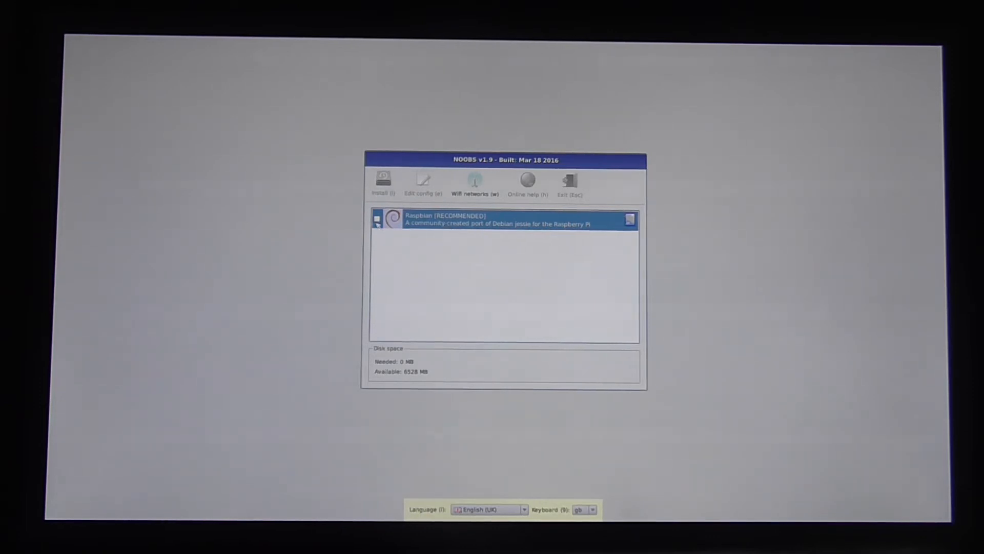
{"action": "left_click", "coordinate": [376, 219]}
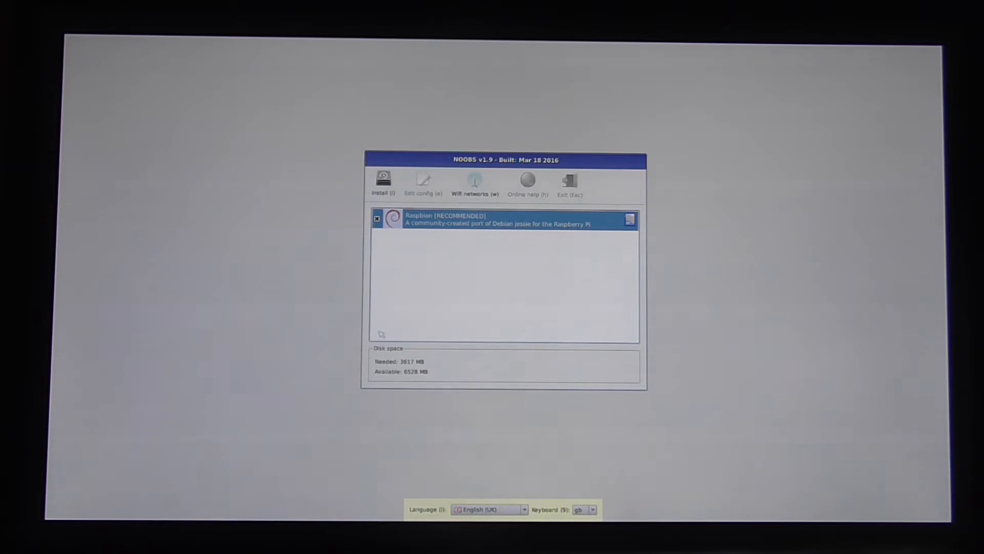
{"action": "mouse_move", "coordinate": [543, 336]}
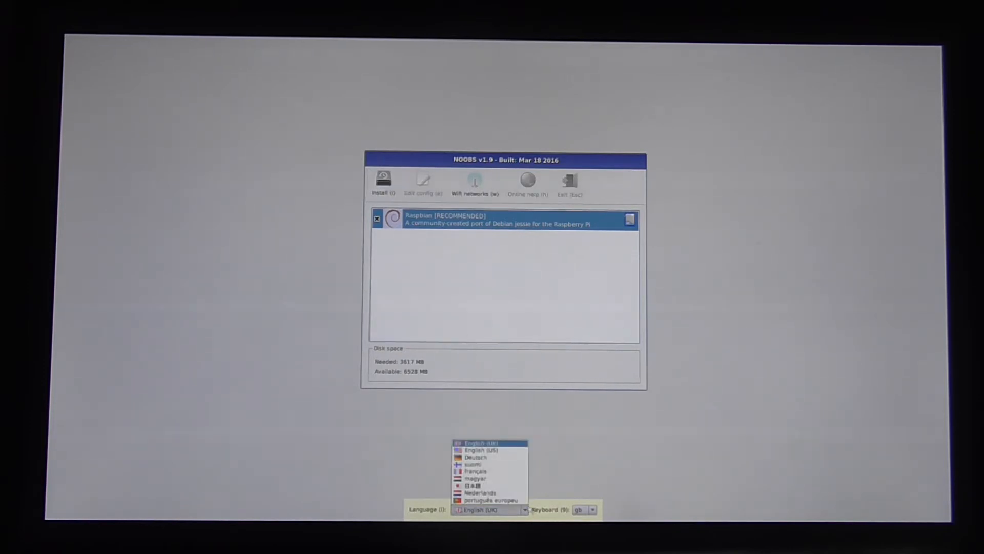
{"action": "left_click", "coordinate": [477, 450]}
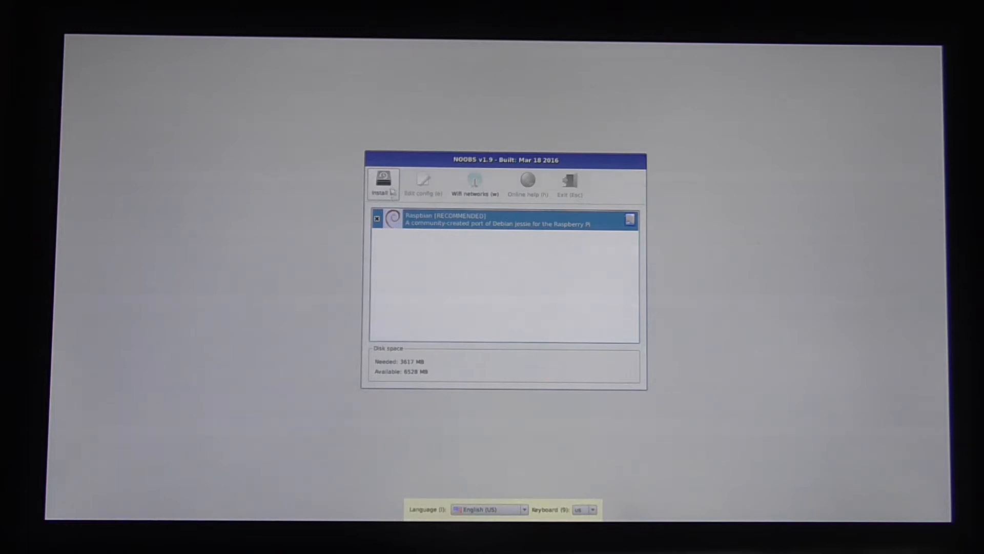
{"action": "left_click", "coordinate": [382, 183]}
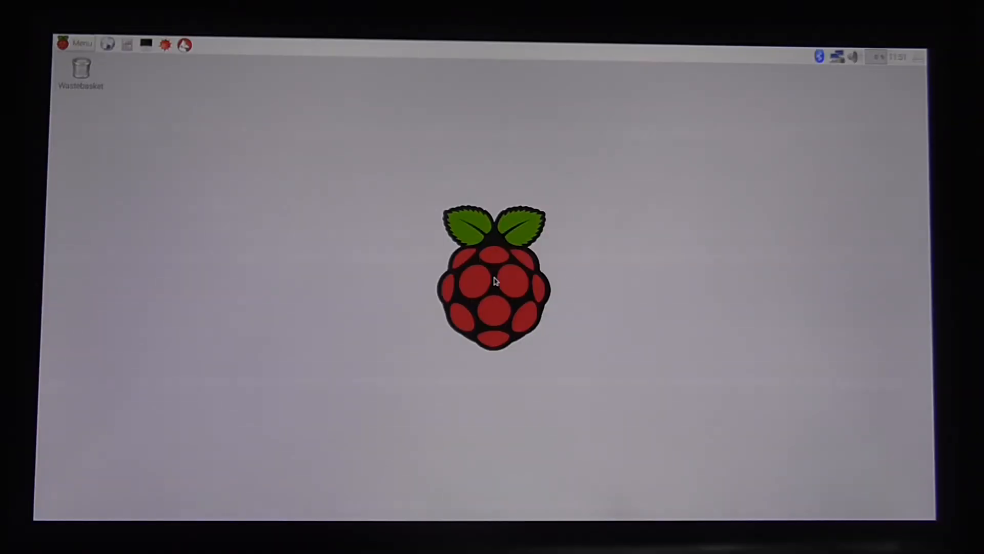
{"action": "mouse_move", "coordinate": [612, 321]}
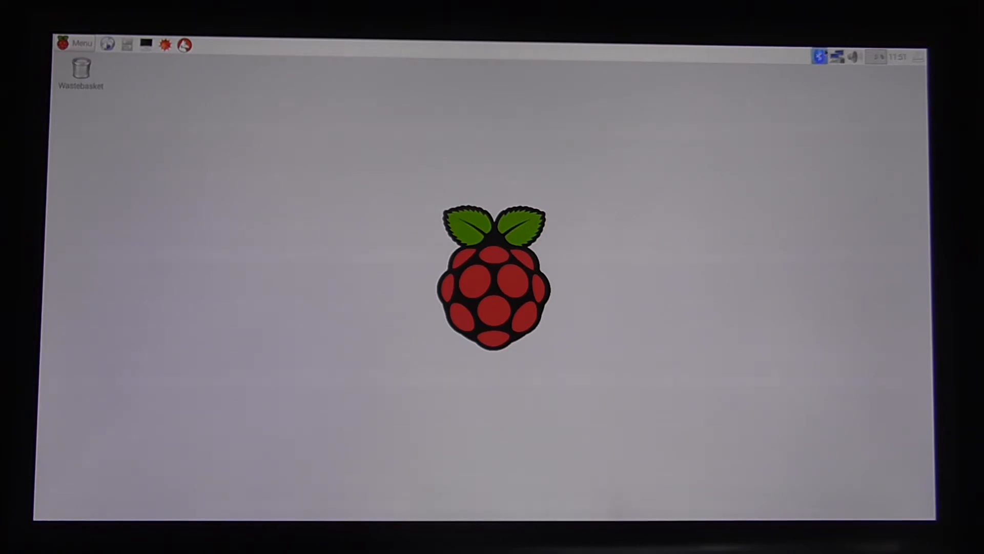
{"action": "mouse_move", "coordinate": [818, 56]}
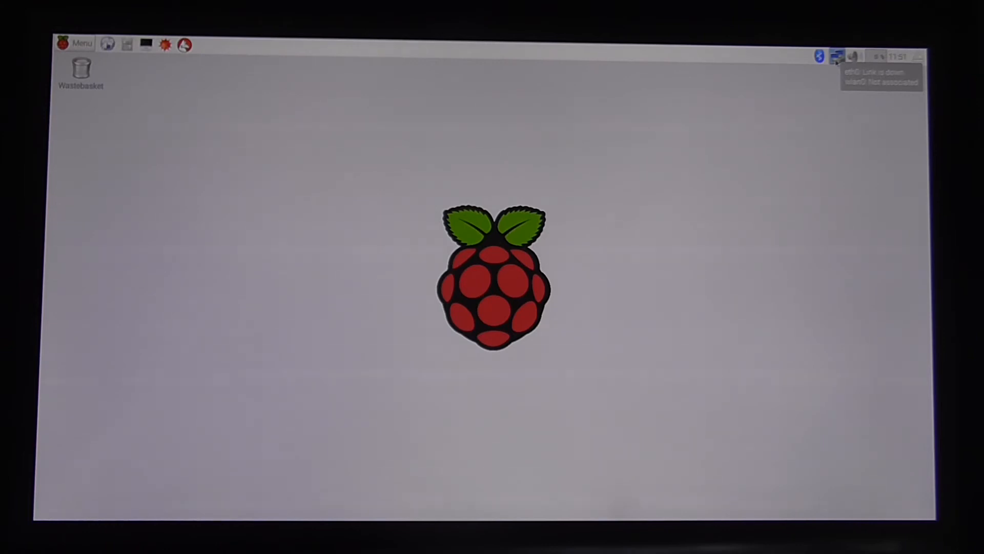
{"action": "mouse_move", "coordinate": [824, 91]}
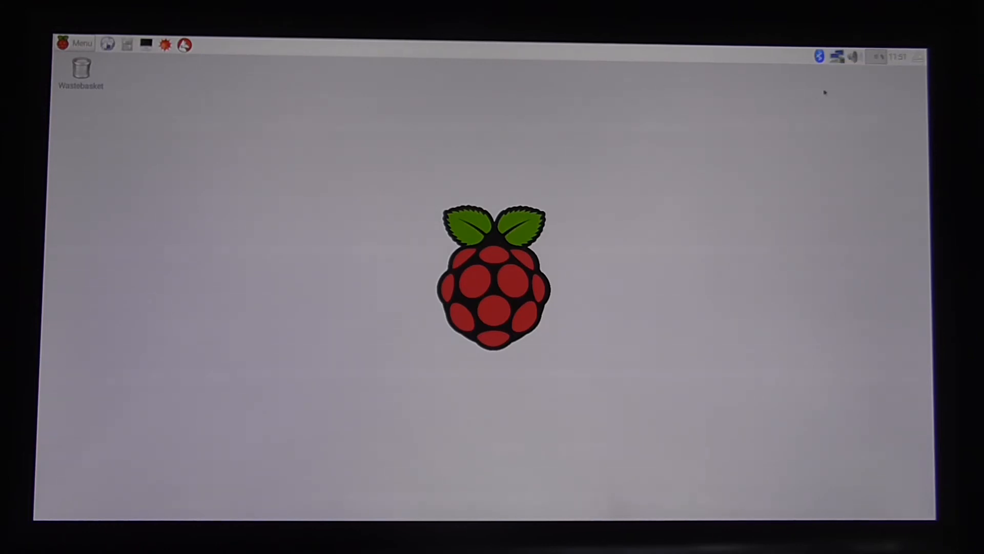
- Bring up the Raspbian main menu from the top-left panel
{"action": "left_click", "coordinate": [75, 43]}
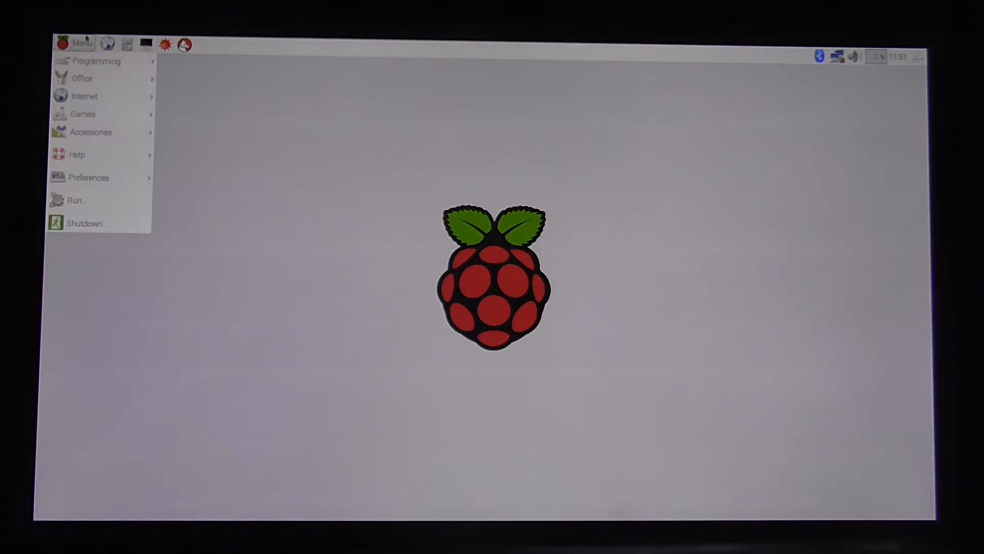
{"action": "mouse_move", "coordinate": [82, 114]}
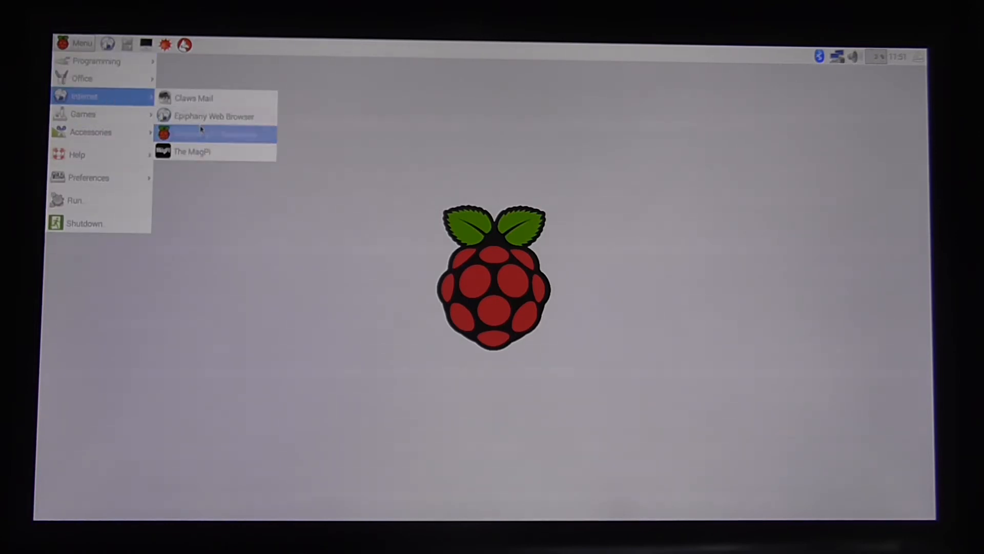
{"action": "mouse_move", "coordinate": [213, 116]}
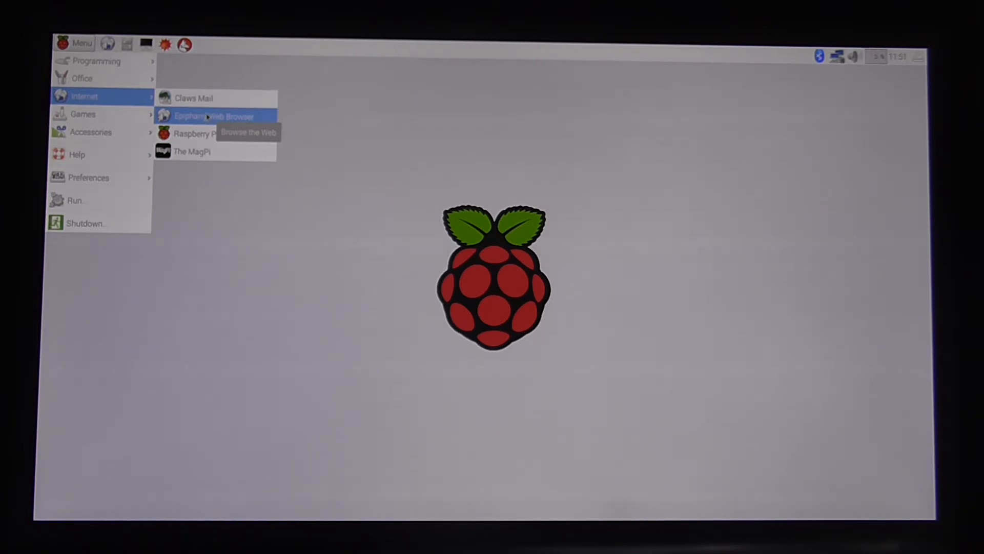
- Start Epiphany Web Browser from the Internet menu
{"action": "left_click", "coordinate": [214, 115]}
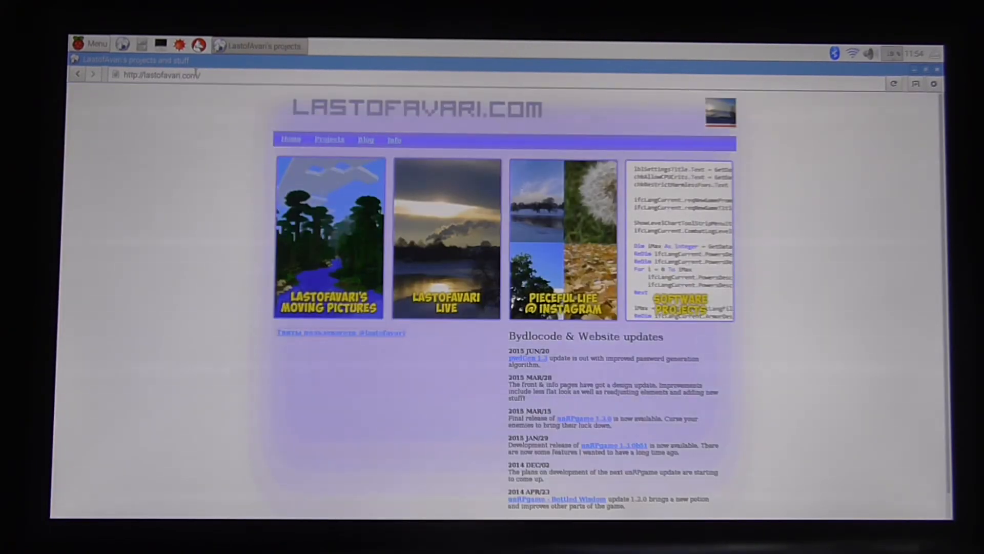
- Browse the lastofavari.com home page in Epiphany, then return to the Raspbian menu
{"action": "scroll", "scroll_direction": "down", "scroll_amount": 3}
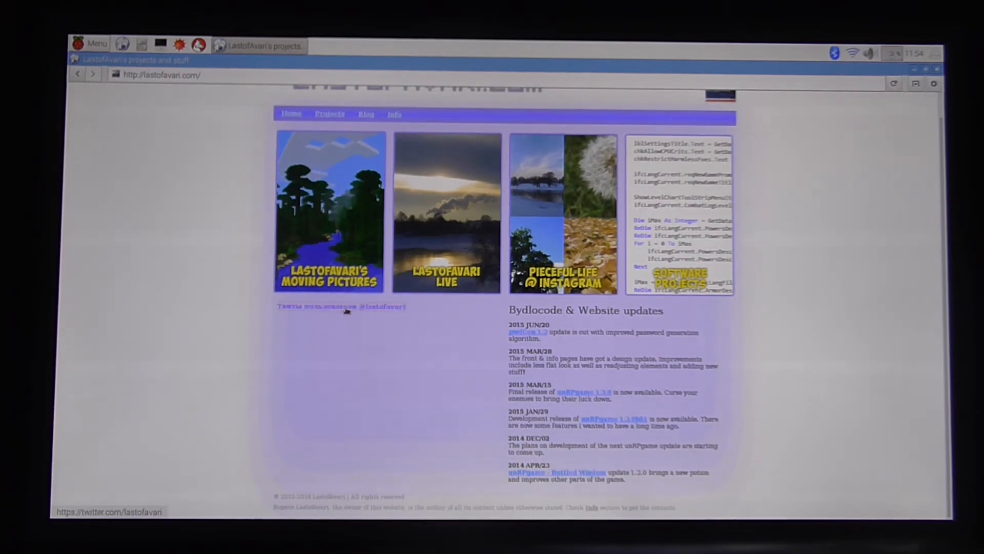
{"action": "scroll", "scroll_direction": "up", "scroll_amount": 3}
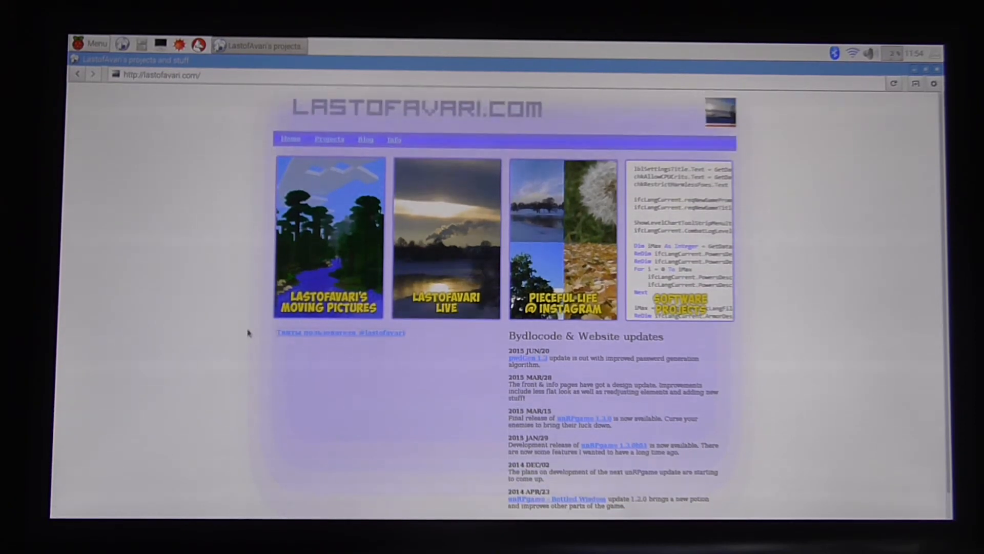
{"action": "scroll", "scroll_direction": "down", "scroll_amount": 3}
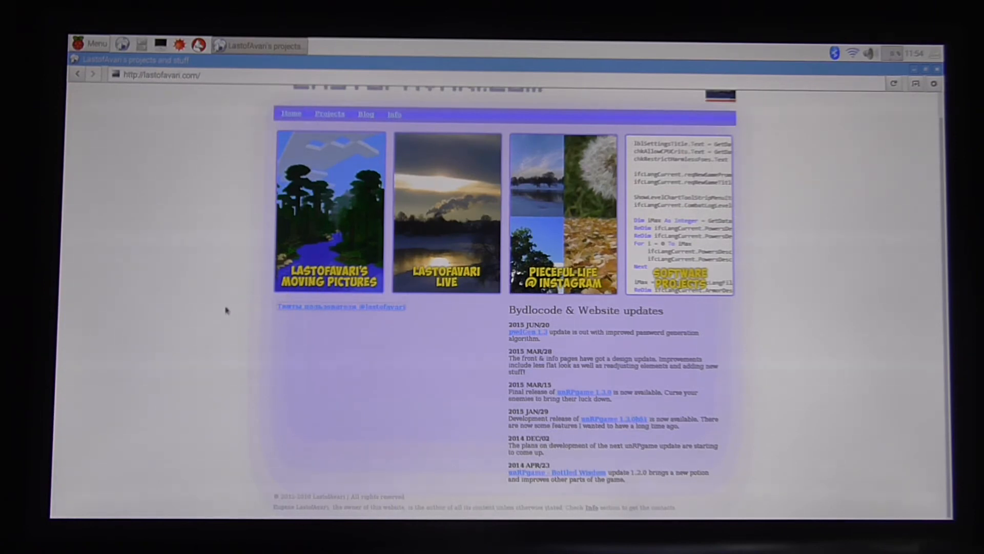
{"action": "mouse_move", "coordinate": [223, 317]}
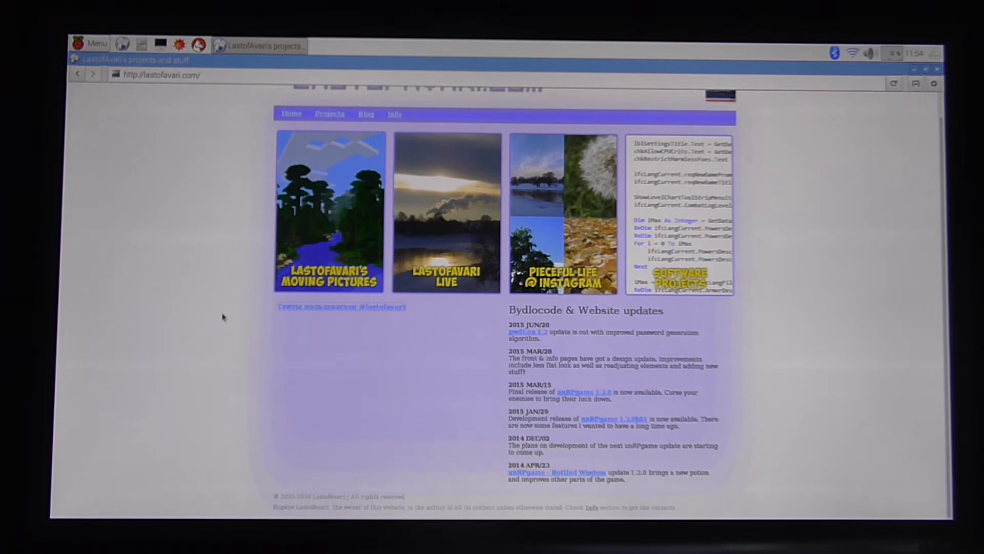
{"action": "mouse_move", "coordinate": [342, 310]}
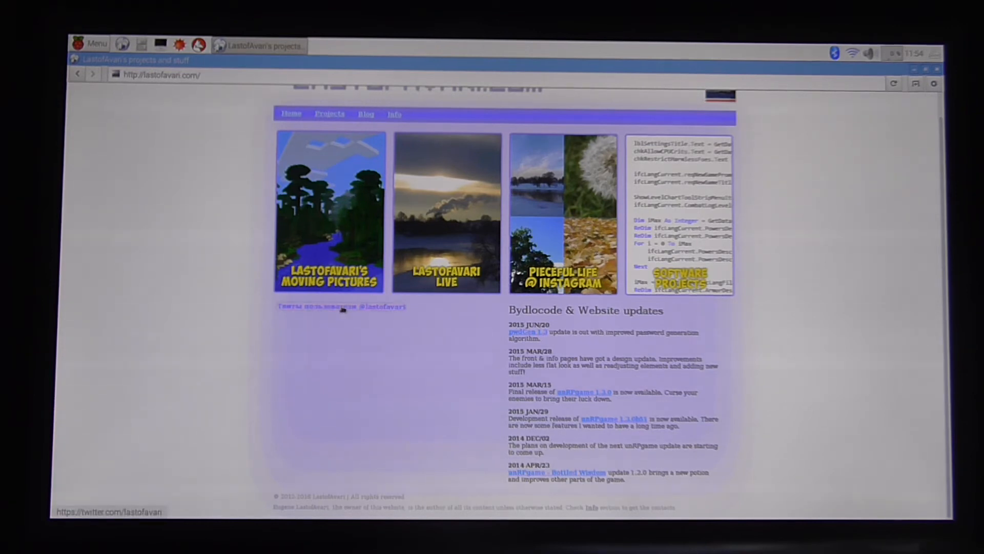
{"action": "mouse_move", "coordinate": [263, 236]}
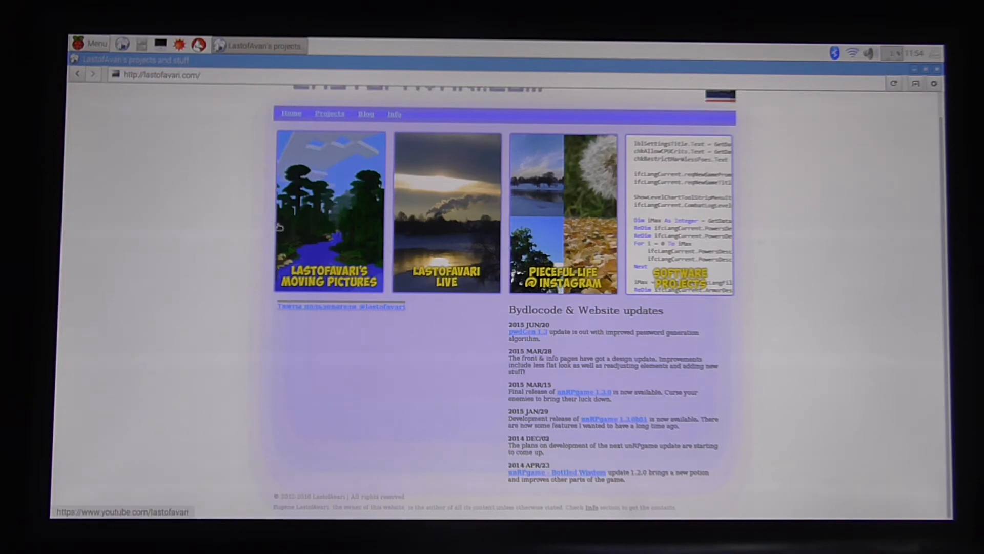
{"action": "mouse_move", "coordinate": [250, 225]}
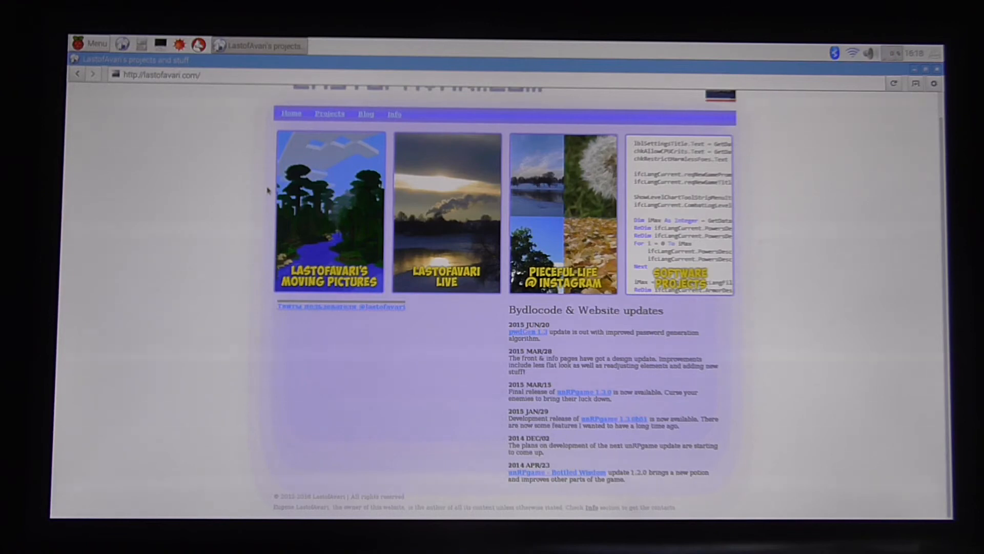
{"action": "mouse_move", "coordinate": [394, 114]}
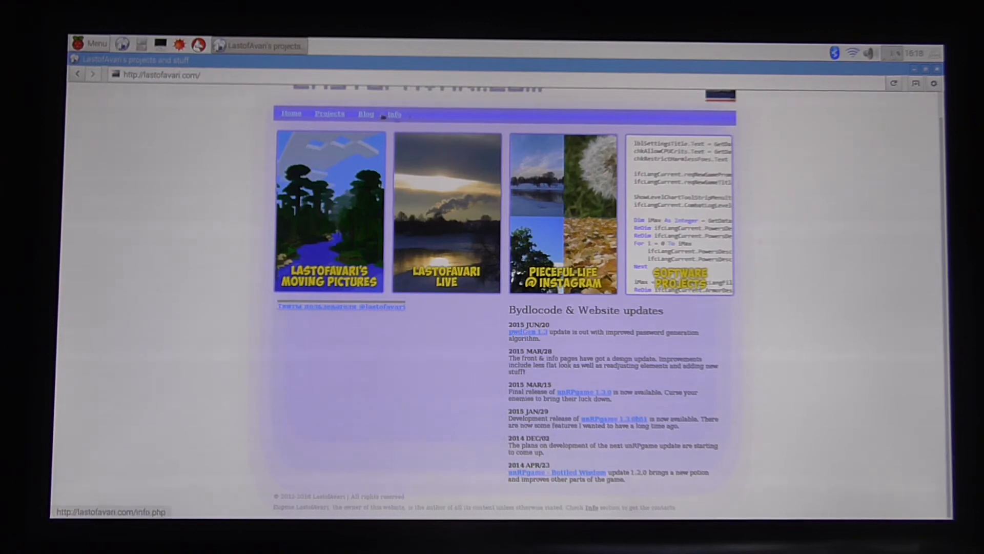
{"action": "mouse_move", "coordinate": [449, 74]}
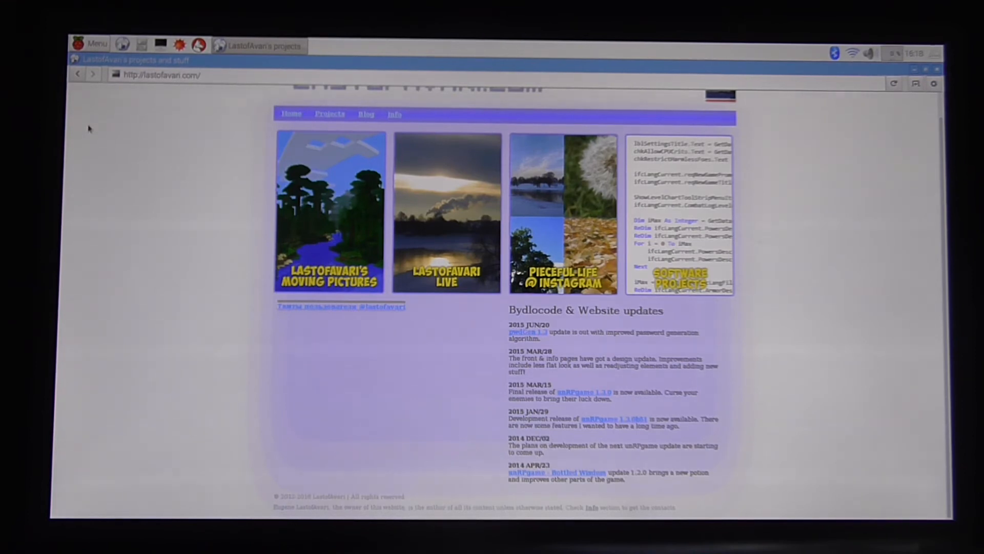
{"action": "left_click", "coordinate": [95, 44]}
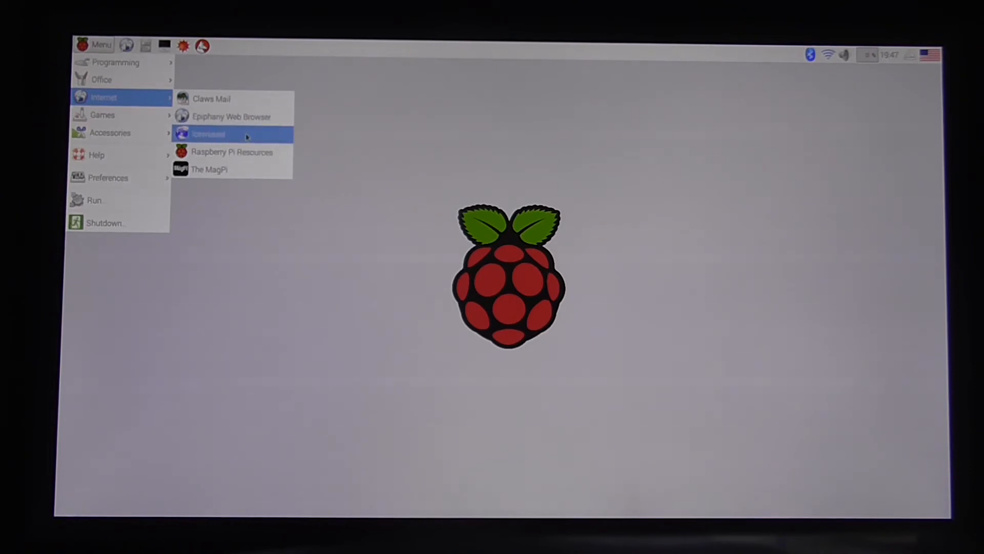
{"action": "mouse_move", "coordinate": [226, 133]}
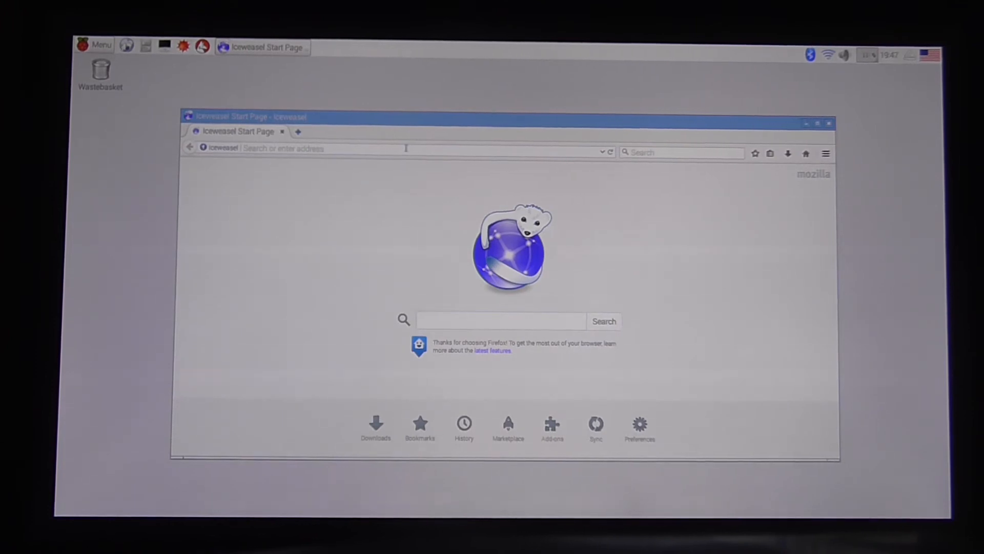
- Enter lastofavari in Iceweasel's address bar to load lastofavari.com
{"action": "type", "text": "laa"}
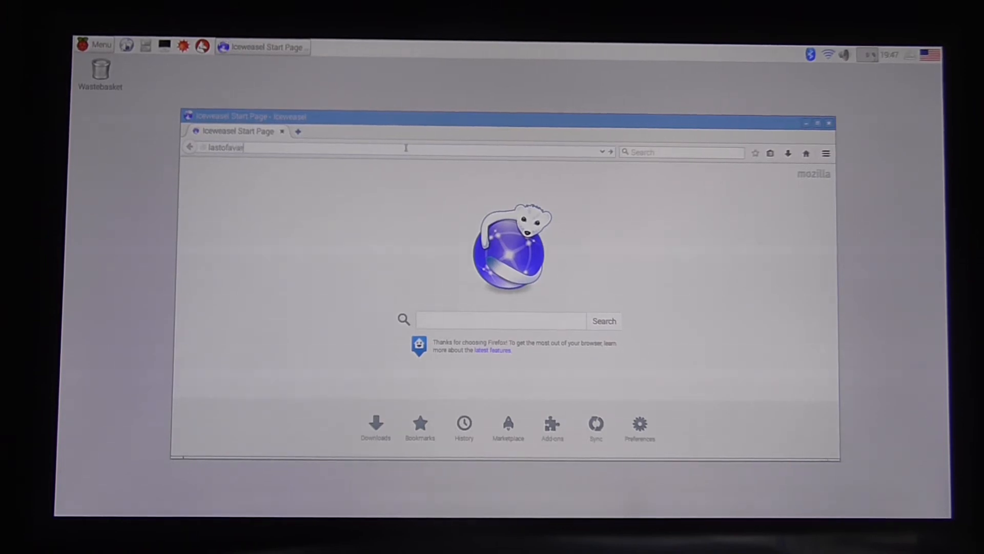
{"action": "key", "text": "Return"}
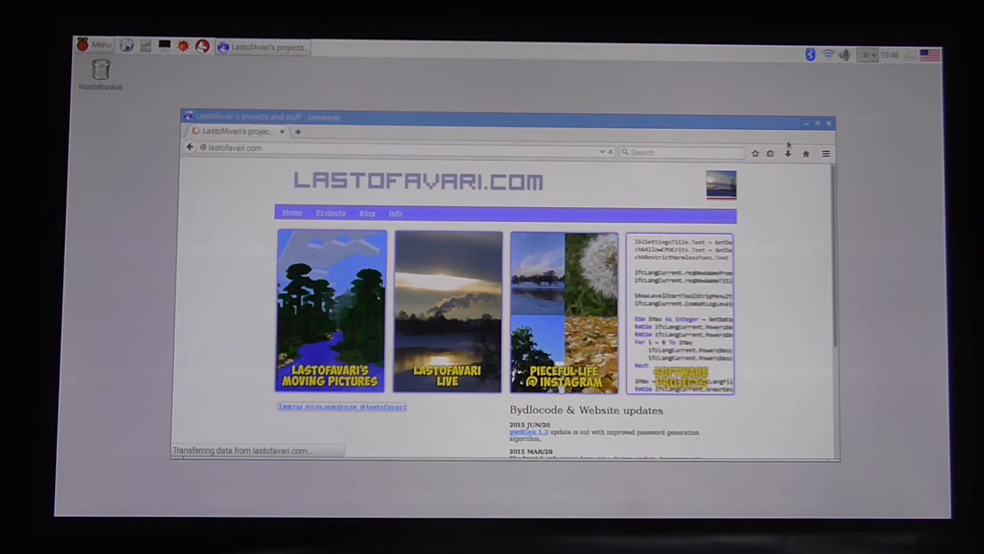
- Maximize Iceweasel on lastofavari.com, view the Tweets box, and add a new blank tab
{"action": "left_click", "coordinate": [817, 123]}
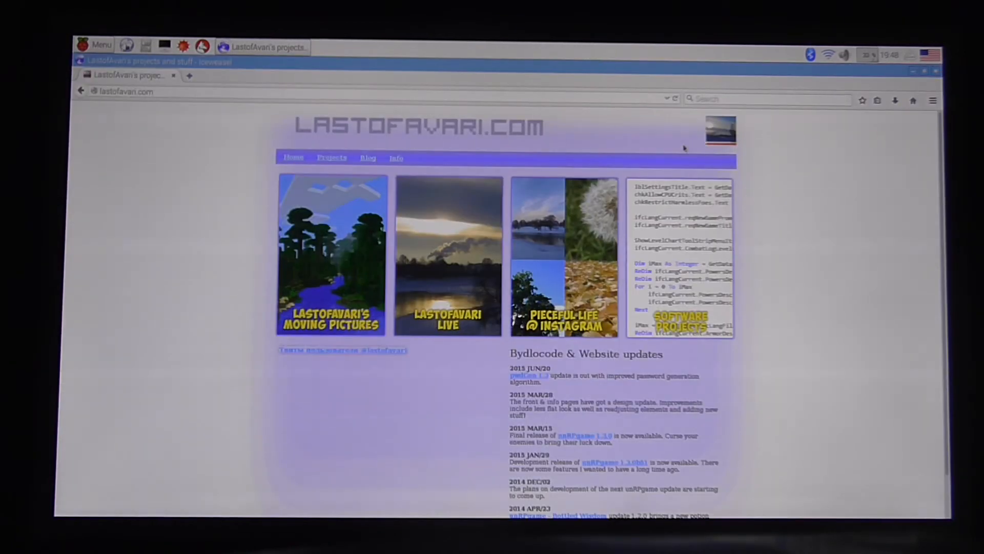
{"action": "scroll", "scroll_direction": "down", "scroll_amount": 3}
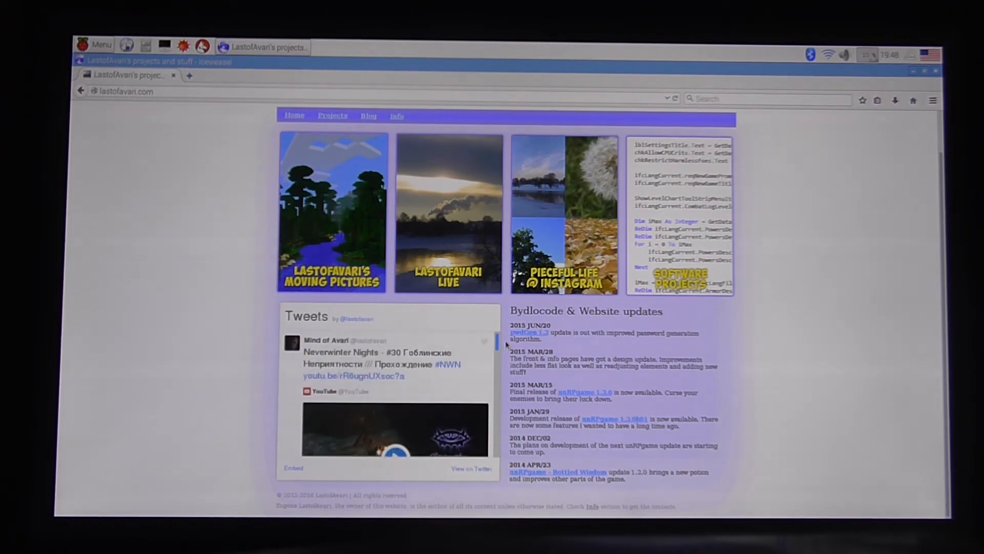
{"action": "mouse_move", "coordinate": [449, 295]}
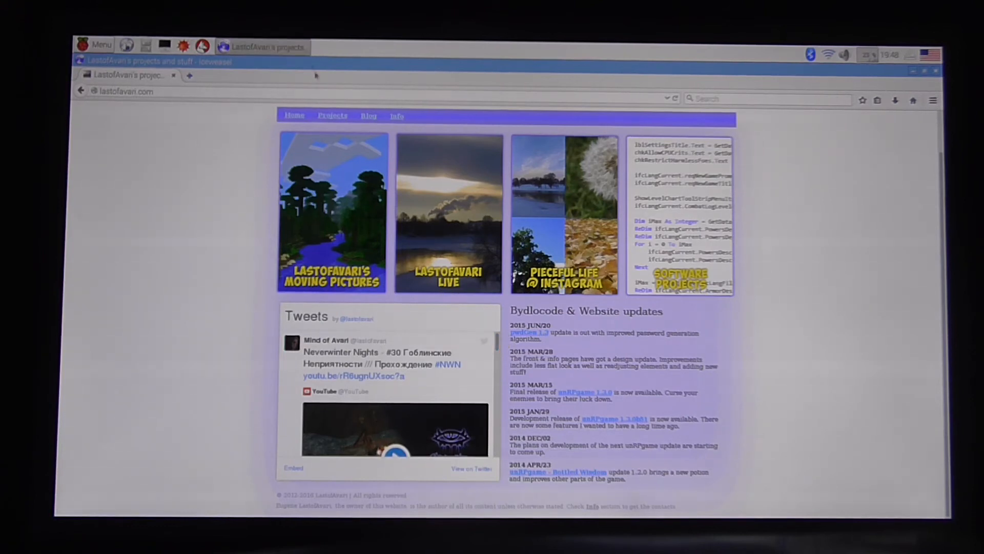
{"action": "left_click", "coordinate": [188, 75]}
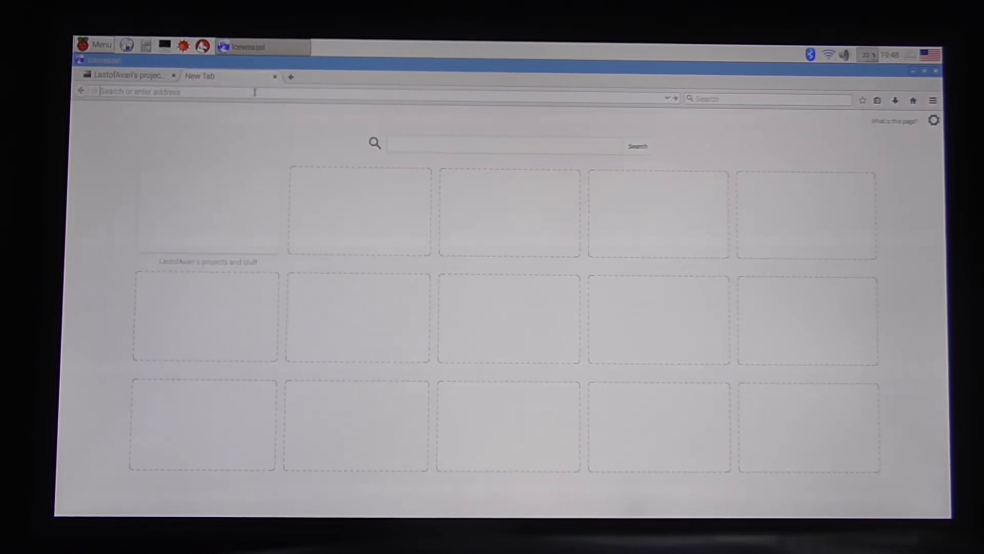
- Load youtube.com/lastofavari/videos in the new tab to reach the channel's Videos page
{"action": "type", "text": "youtube.com/"}
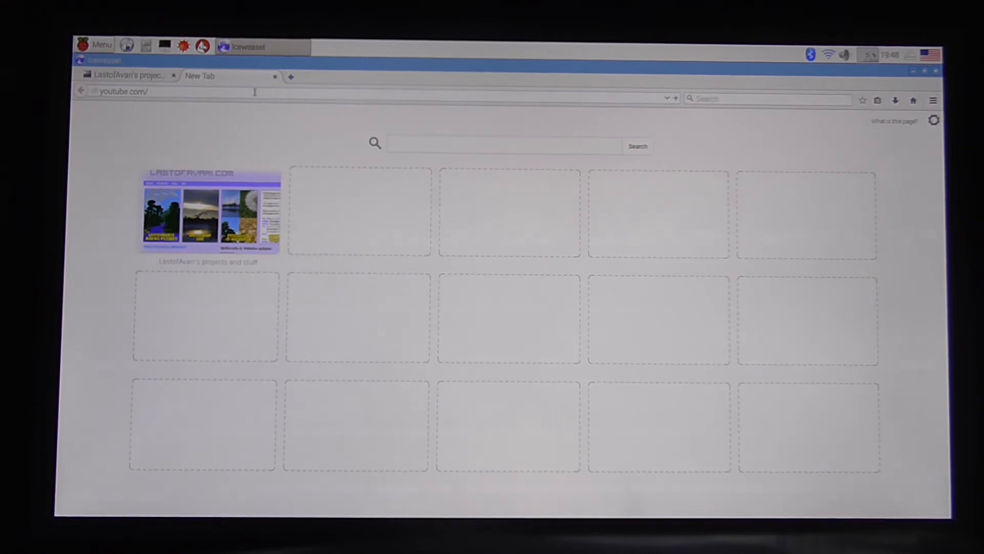
{"action": "type", "text": "lastofavai"}
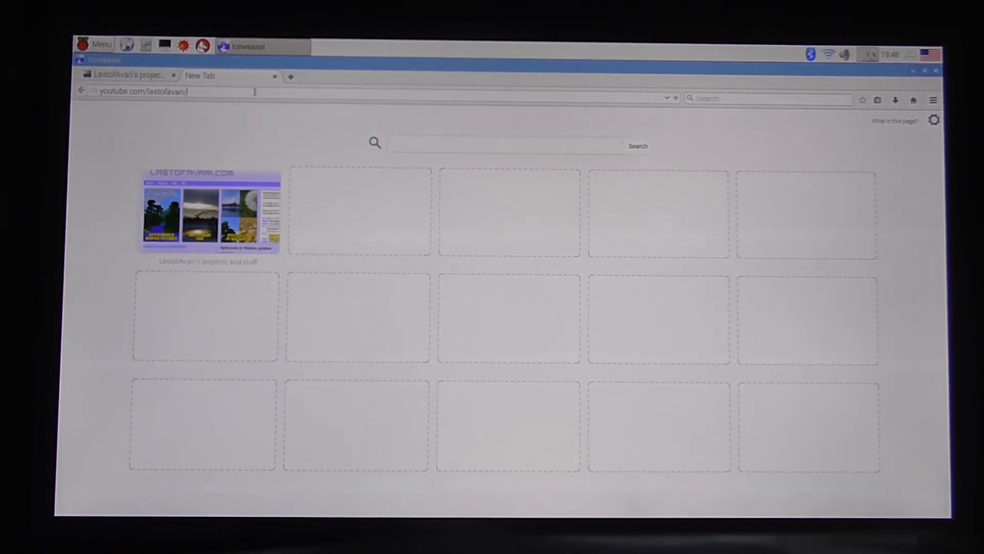
{"action": "type", "text": "vid"}
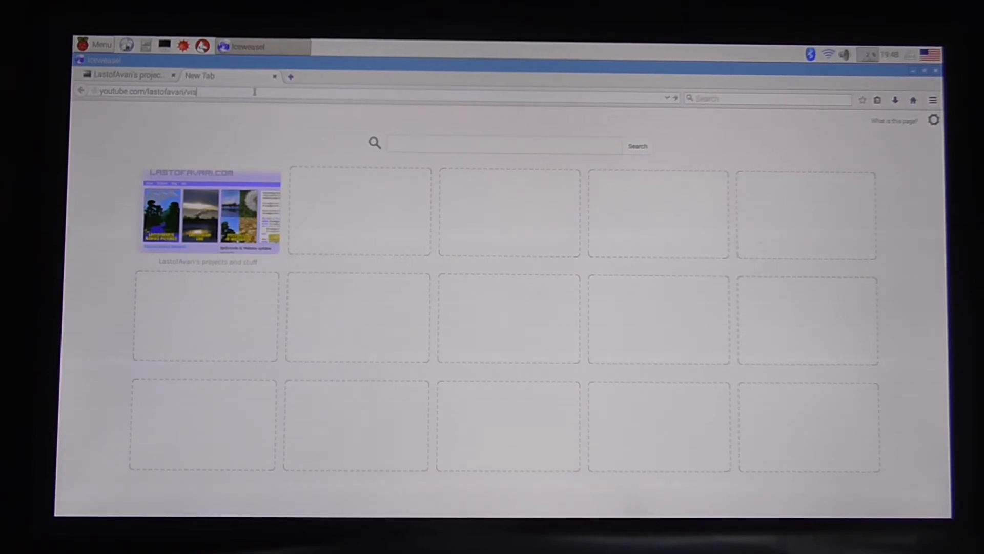
{"action": "key", "text": "Return"}
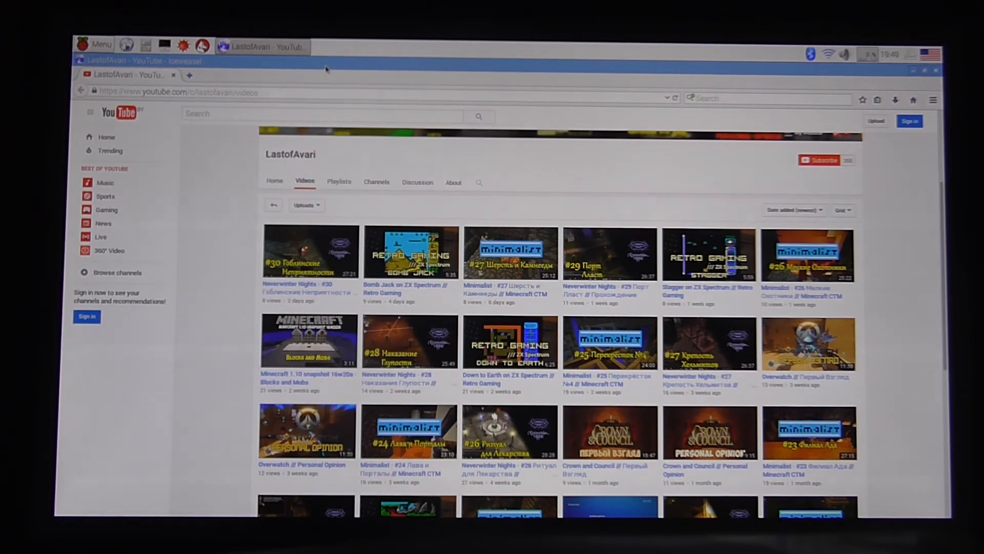
{"action": "mouse_move", "coordinate": [367, 72]}
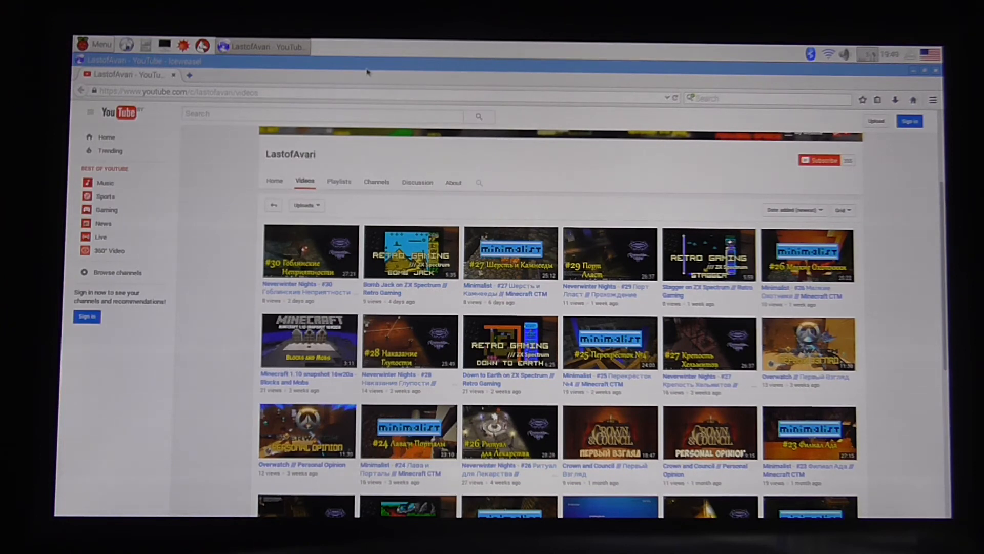
{"action": "mouse_move", "coordinate": [408, 106]}
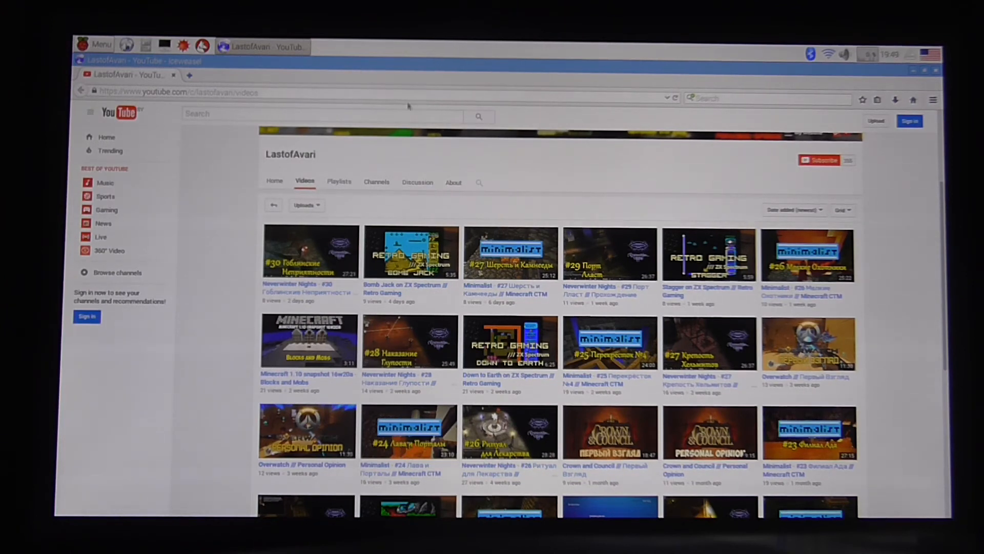
{"action": "scroll", "scroll_direction": "down", "scroll_amount": 3}
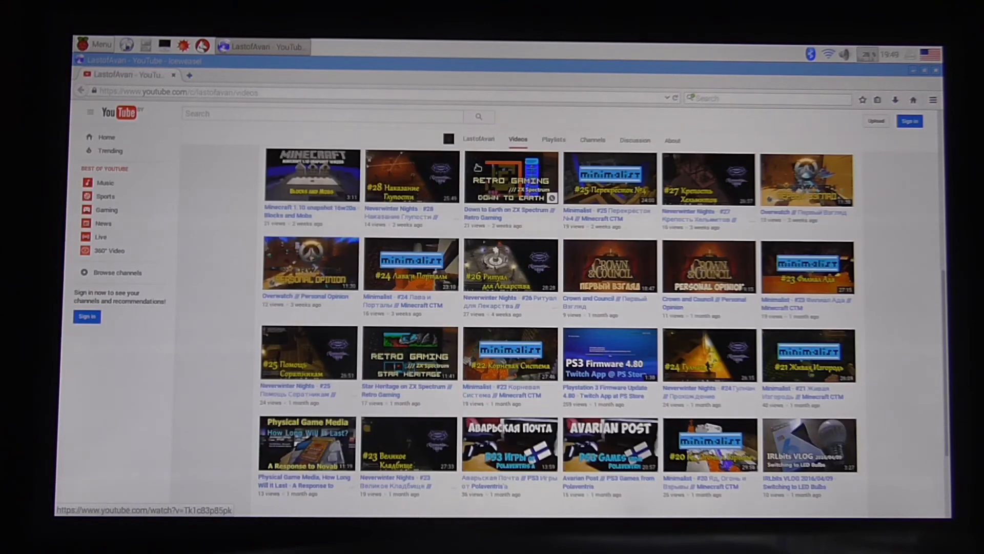
{"action": "scroll", "scroll_direction": "down", "scroll_amount": 3}
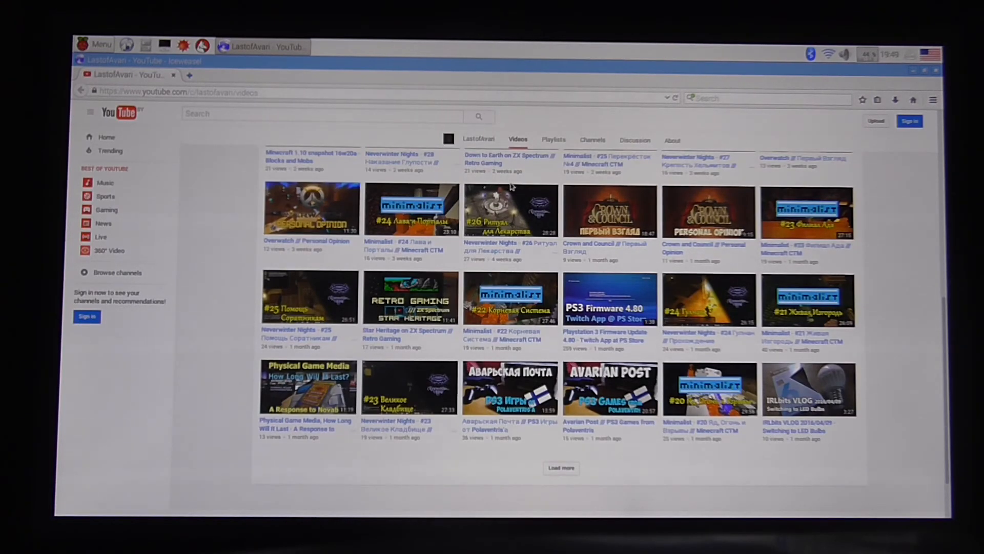
{"action": "scroll", "scroll_direction": "up", "scroll_amount": 3}
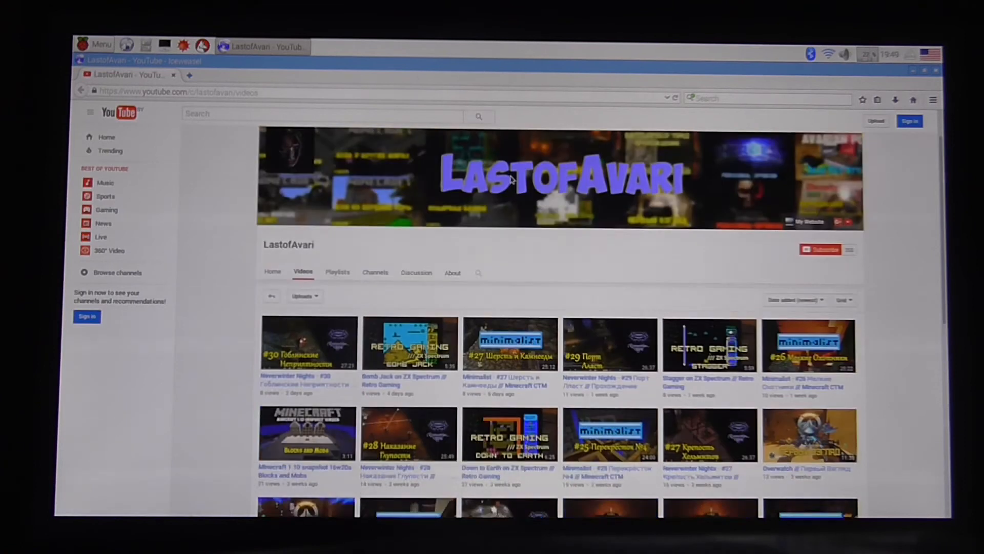
{"action": "scroll", "scroll_direction": "down", "scroll_amount": 3}
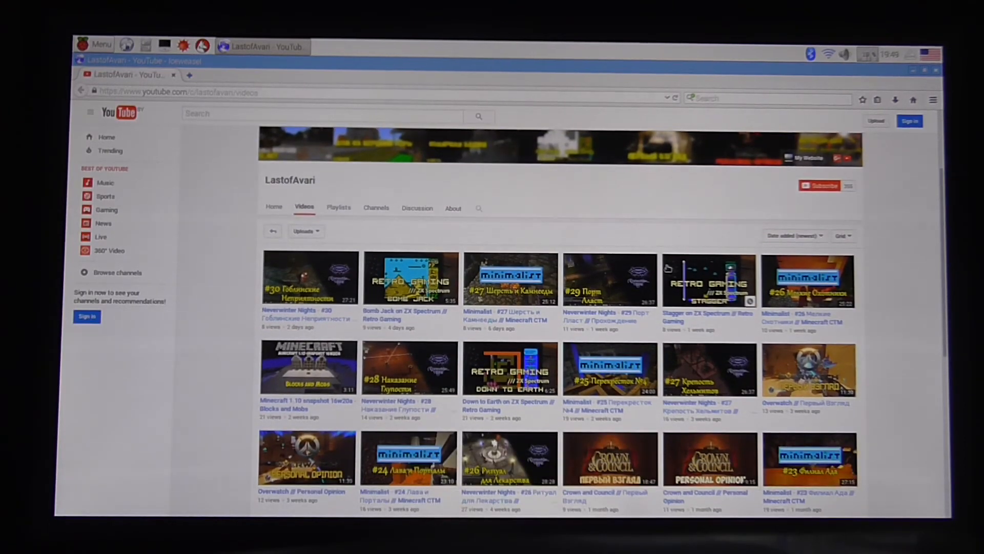
{"action": "scroll", "scroll_direction": "down", "scroll_amount": 3}
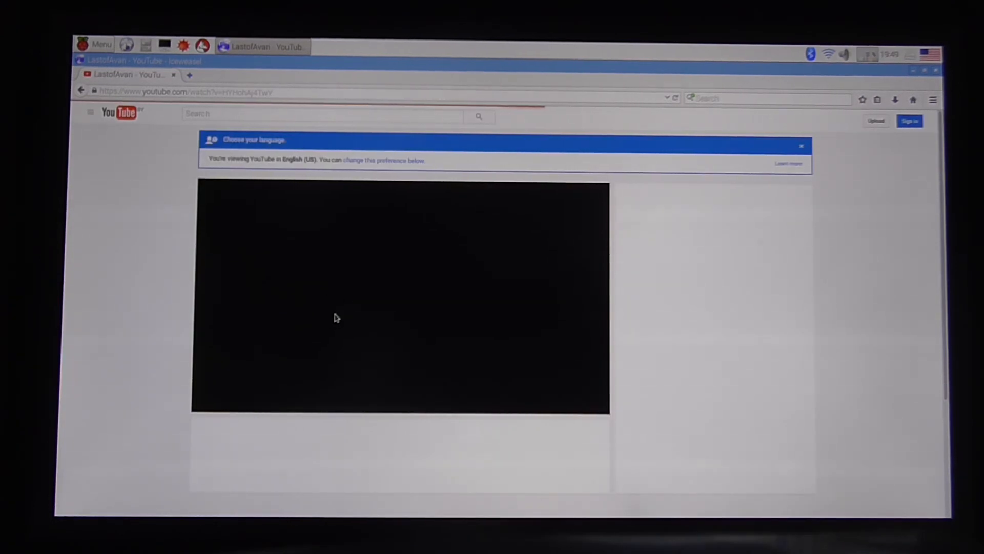
- Dismiss the language notice, switch off autoplay, and pause the Minecraft 16w20a snapshot video at 0:22
{"action": "left_click", "coordinate": [802, 145]}
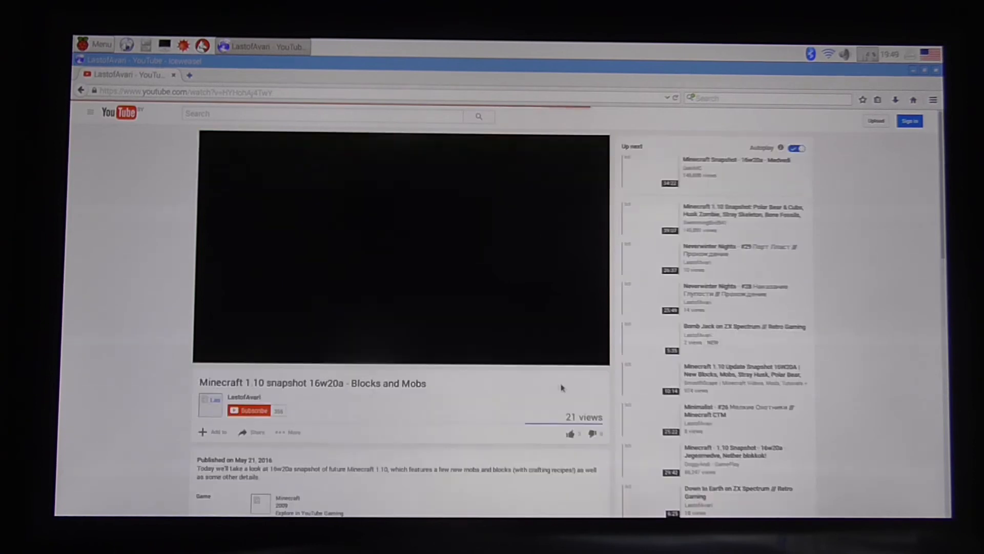
{"action": "left_click", "coordinate": [402, 245]}
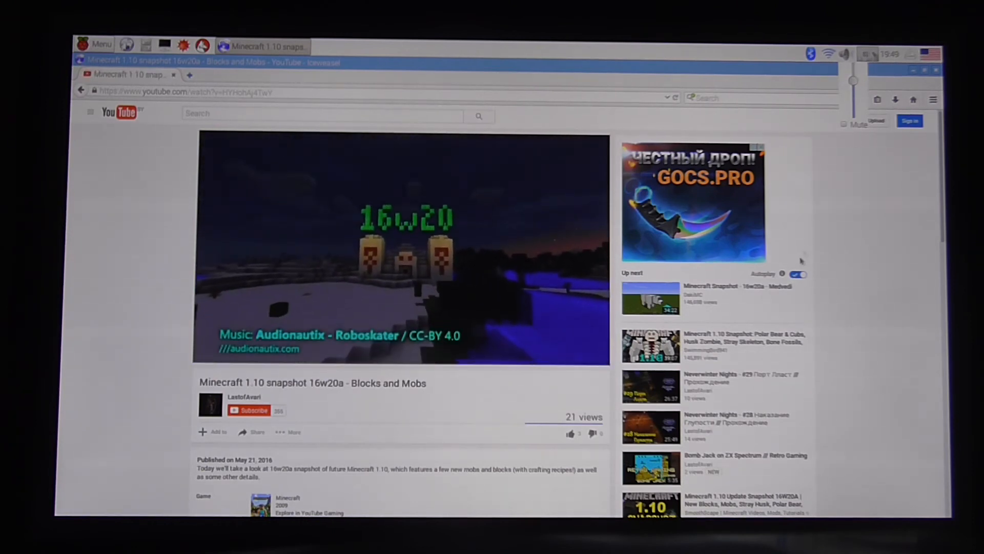
{"action": "left_click", "coordinate": [798, 274]}
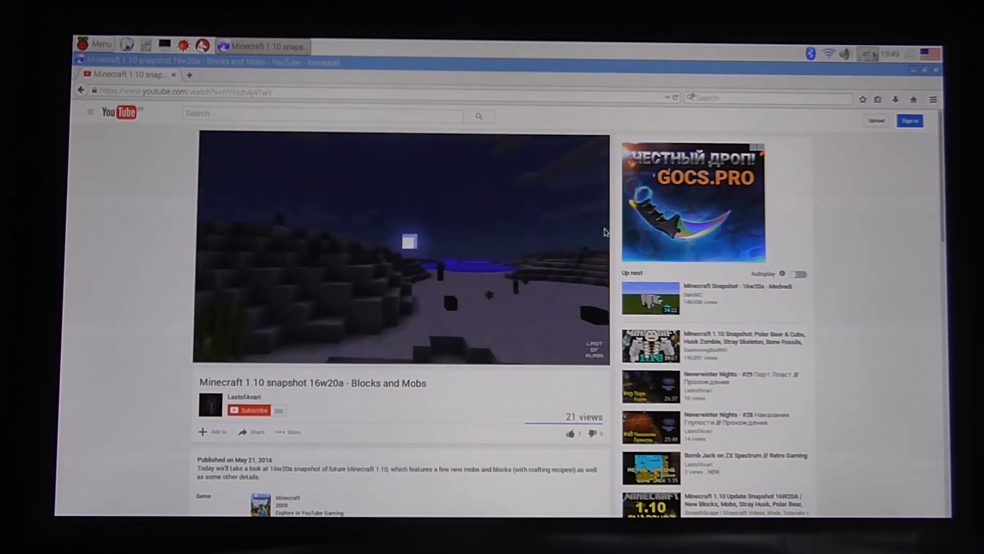
{"action": "left_click", "coordinate": [402, 245]}
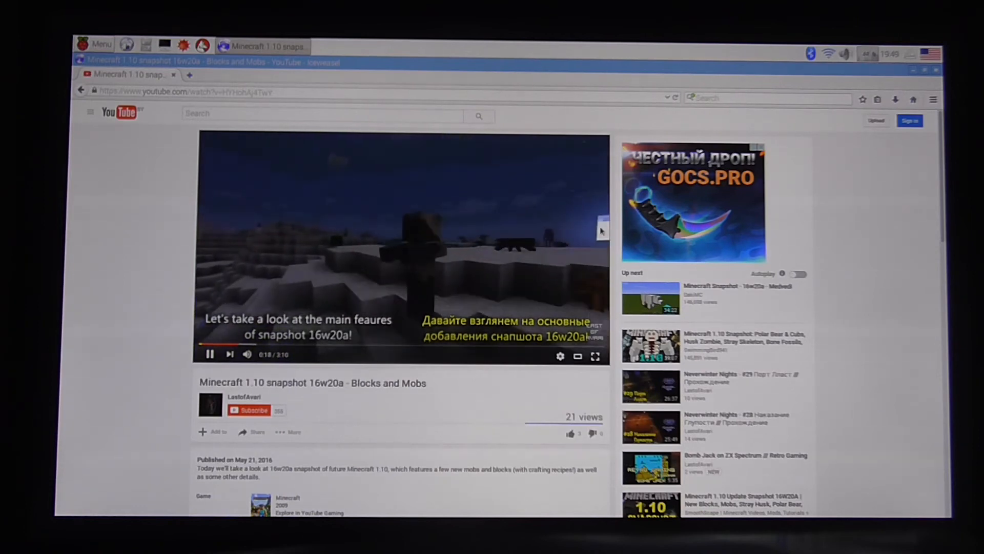
{"action": "mouse_move", "coordinate": [457, 289]}
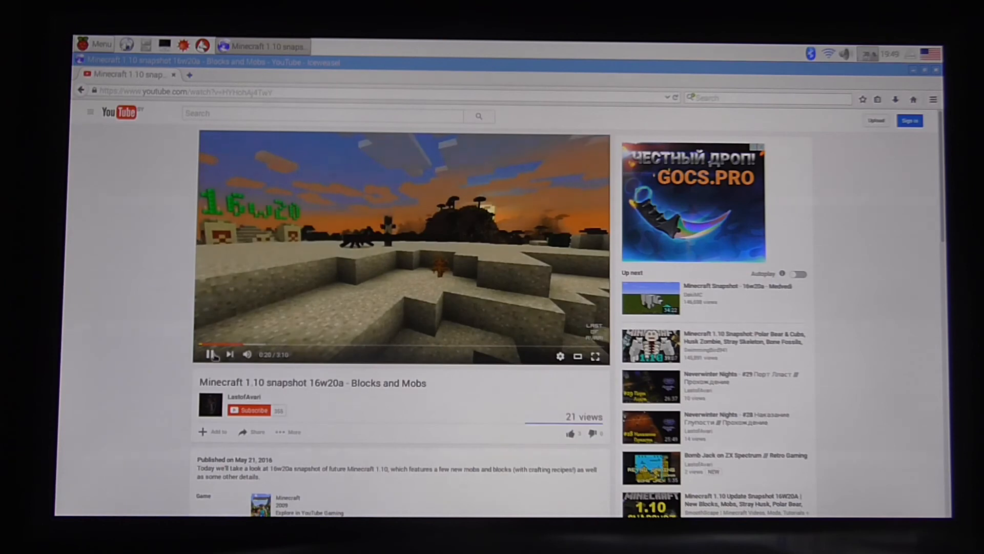
{"action": "left_click", "coordinate": [210, 355]}
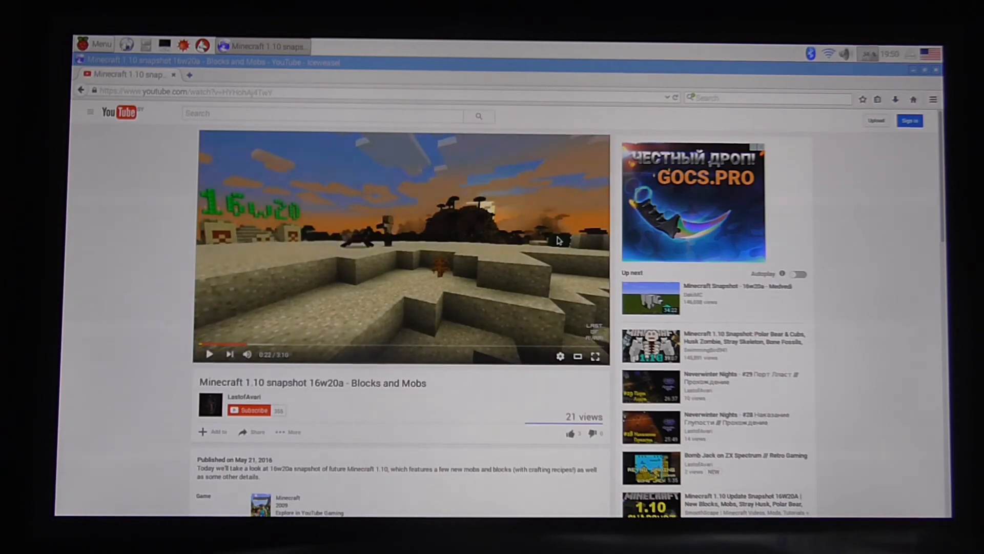
{"action": "scroll", "scroll_direction": "down", "scroll_amount": 3}
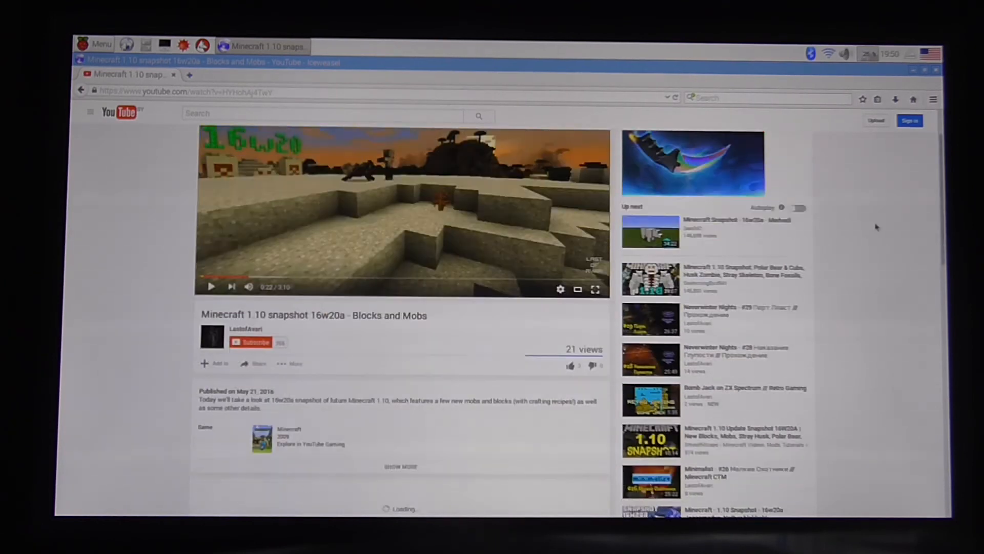
{"action": "scroll", "scroll_direction": "down", "scroll_amount": 3}
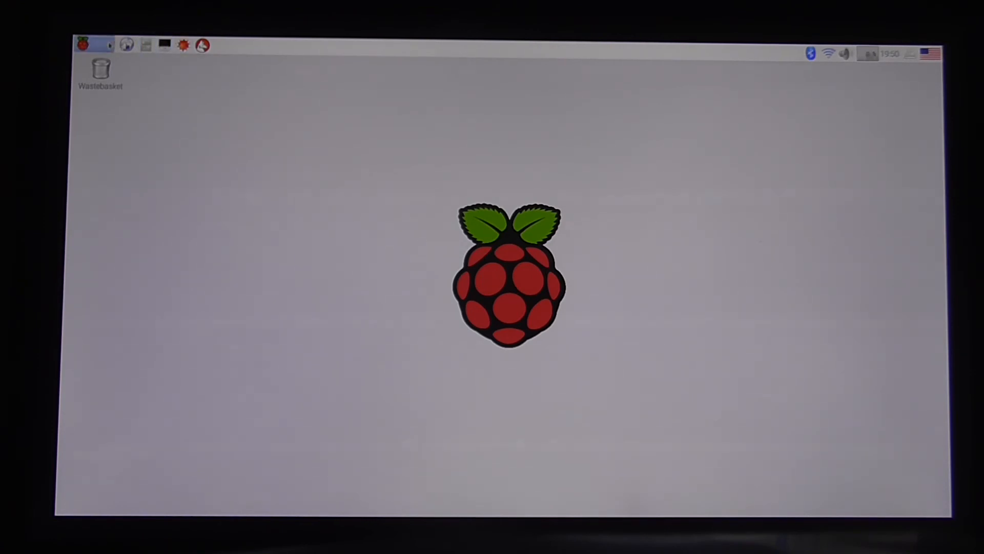
- Bring up the Raspbian main menu and dismiss it without choosing Shutdown
{"action": "left_click", "coordinate": [92, 45]}
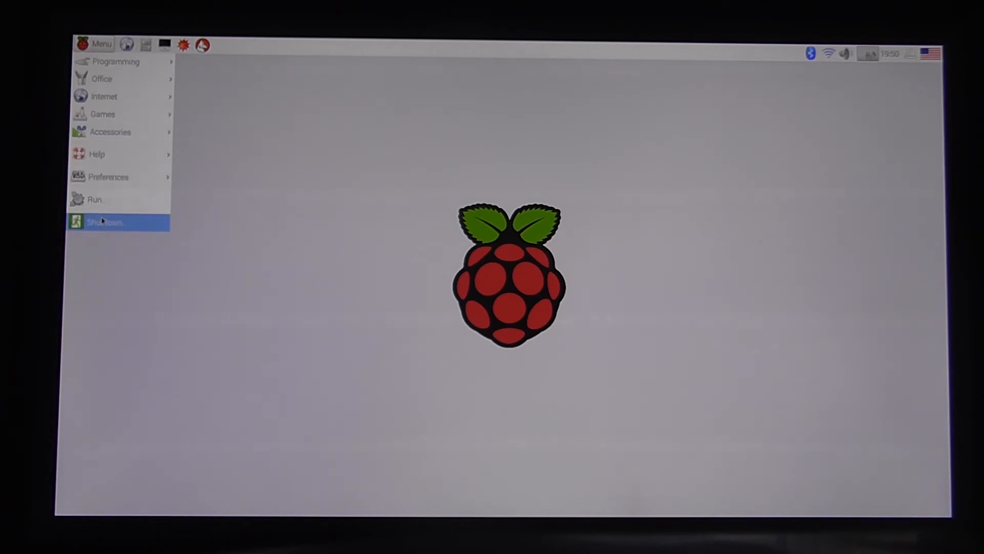
{"action": "left_click", "coordinate": [104, 223]}
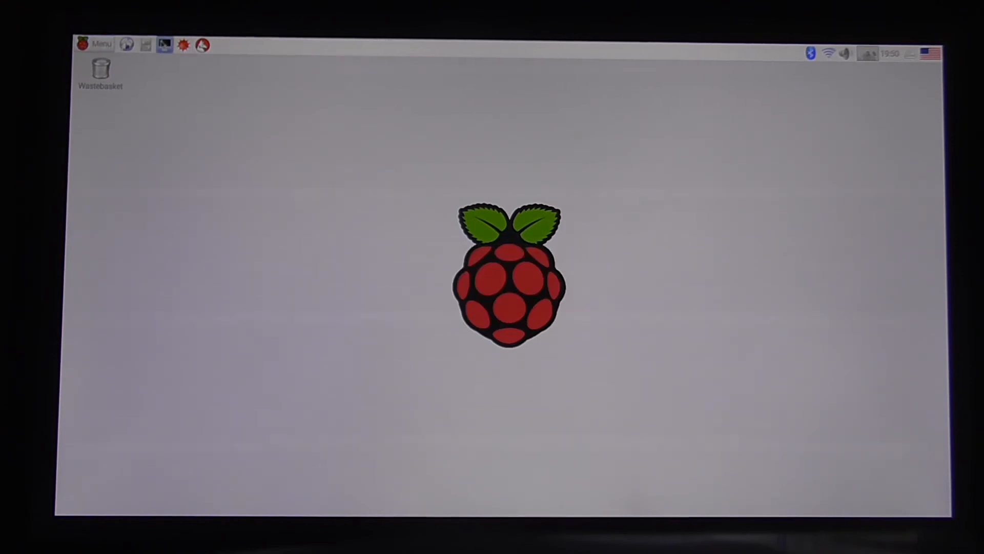
- Run sudo shutdown -h now in a new LXTerminal to halt the Raspberry Pi
{"action": "left_click", "coordinate": [164, 44]}
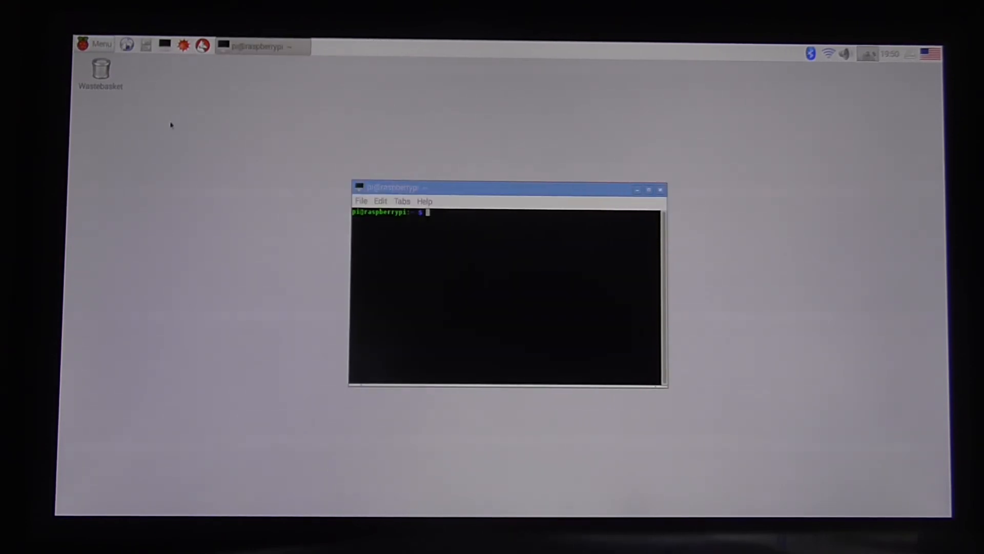
{"action": "type", "text": "sudo"}
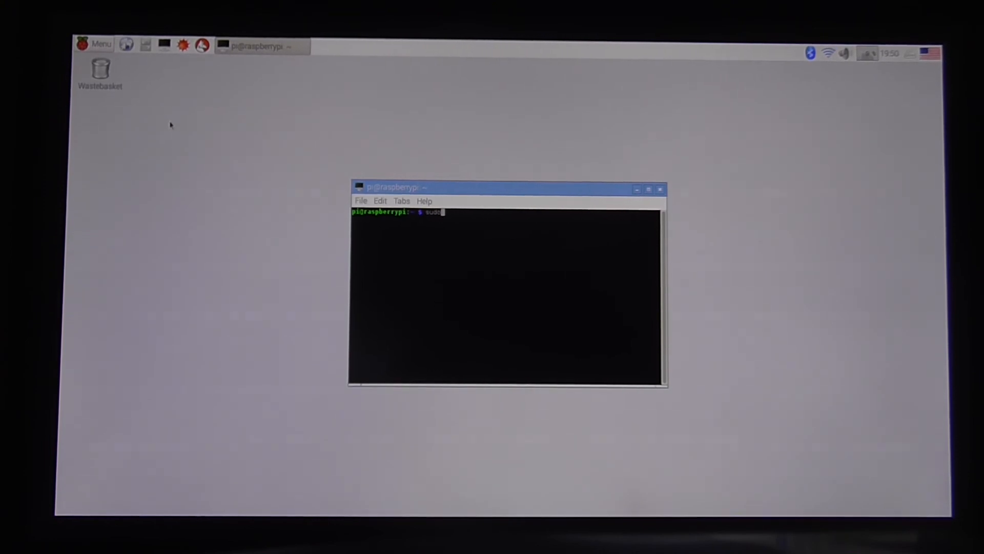
{"action": "type", "text": "sf"}
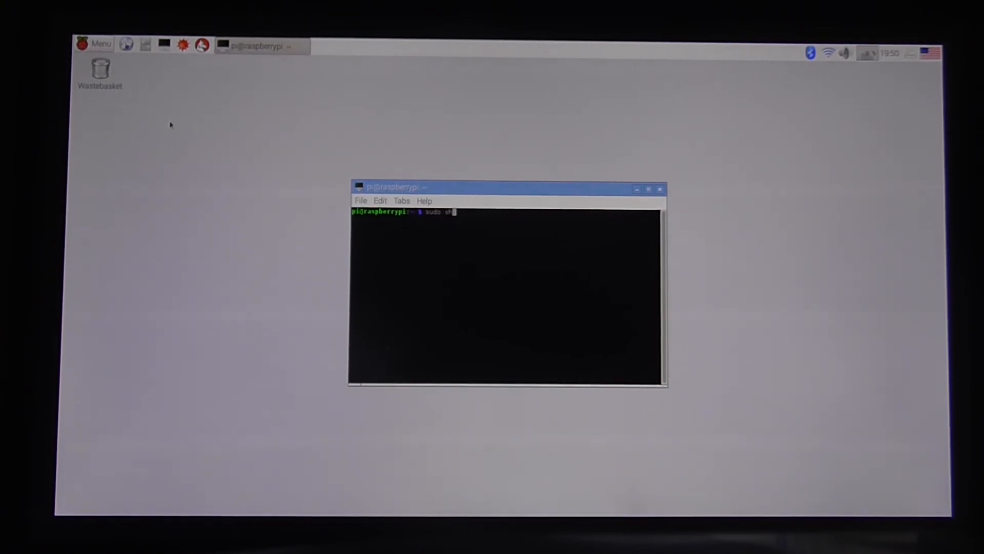
{"action": "type", "text": "shutdown"}
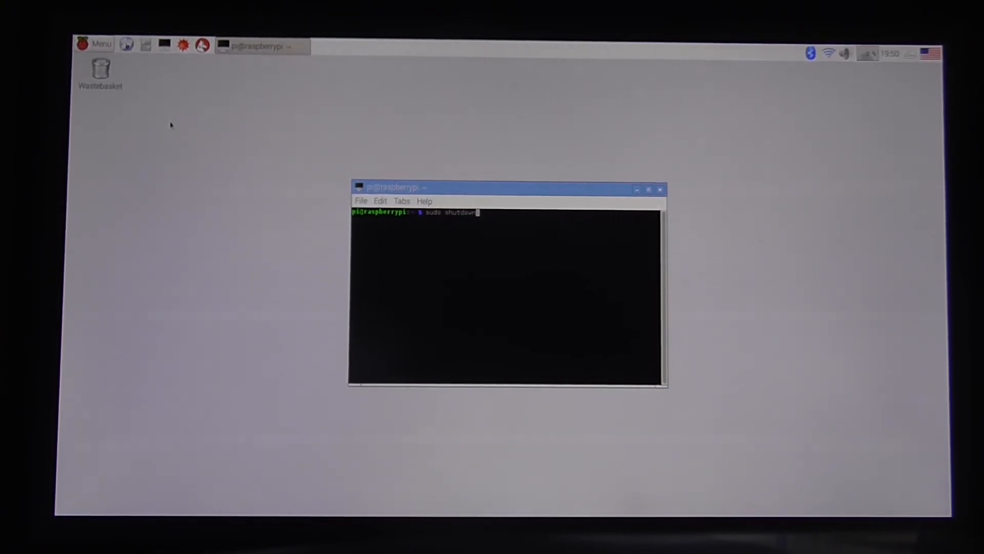
{"action": "type", "text": "-h now"}
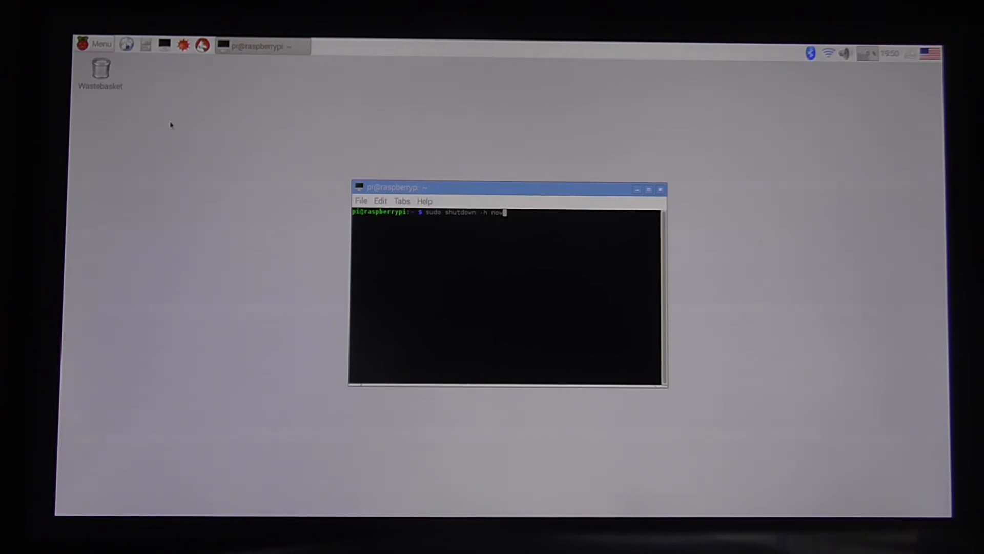
{"action": "key", "text": "Return"}
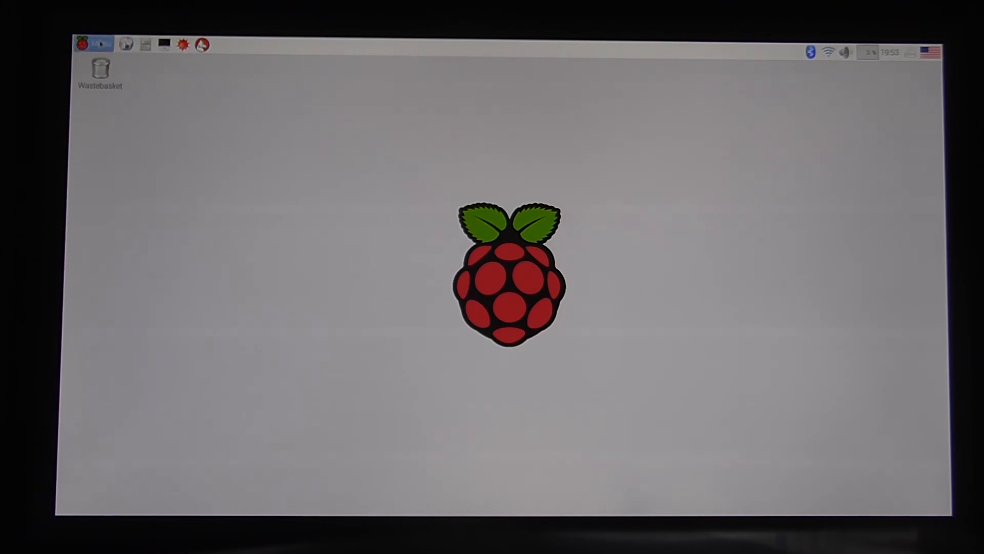
- Launch Iceweasel on the lastofavari.com homepage, then minimise it to reveal the desktop
{"action": "left_click", "coordinate": [85, 43]}
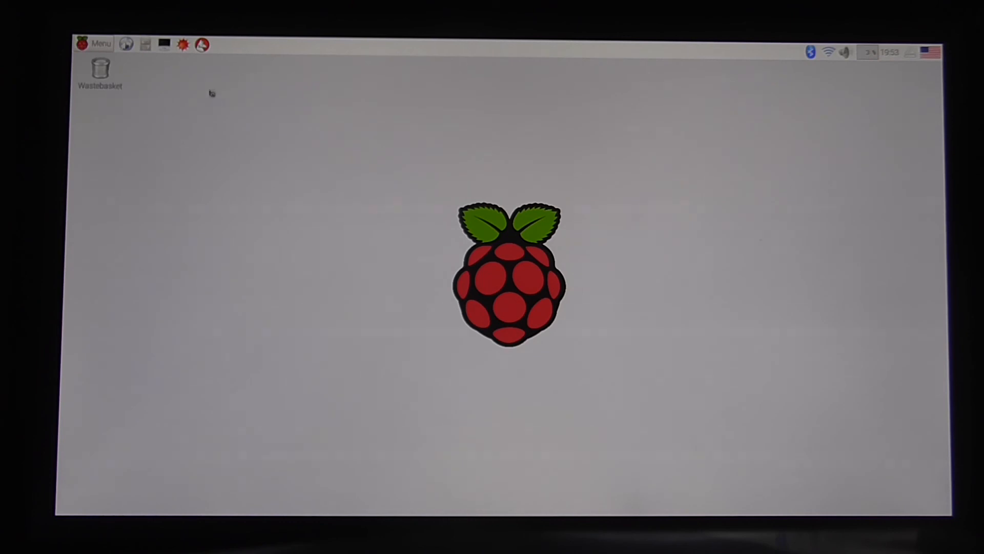
{"action": "mouse_move", "coordinate": [217, 97]}
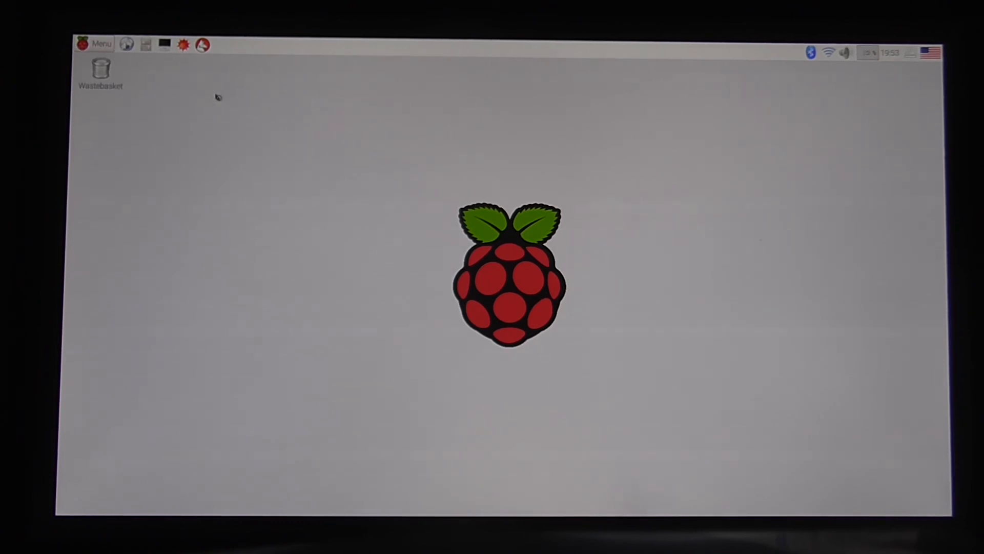
{"action": "left_click", "coordinate": [126, 44]}
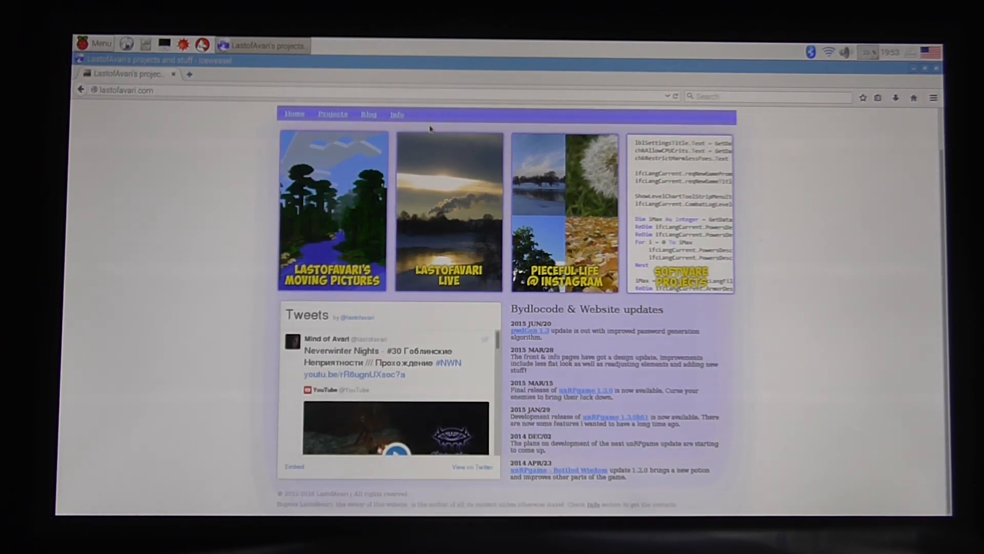
{"action": "scroll", "scroll_direction": "up", "scroll_amount": 3}
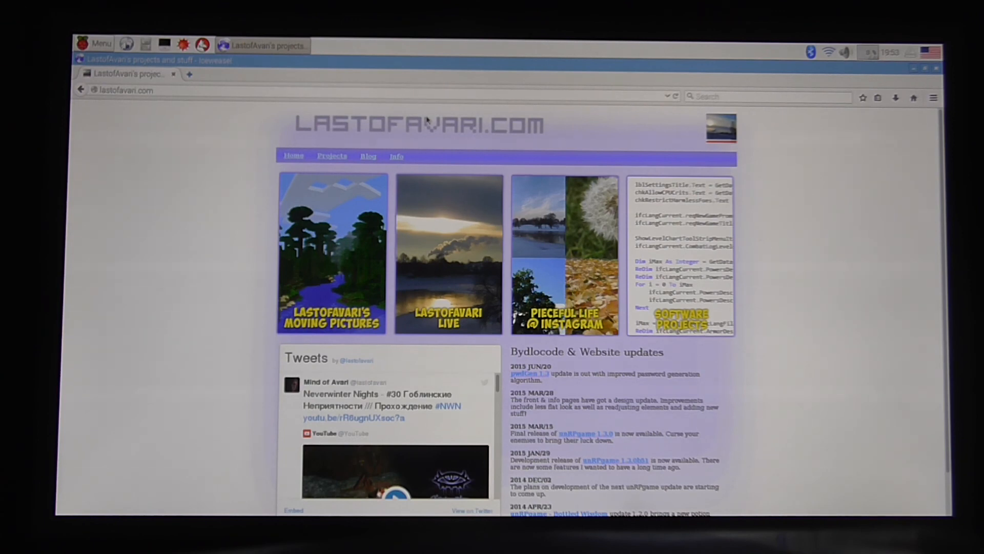
{"action": "mouse_move", "coordinate": [446, 103]}
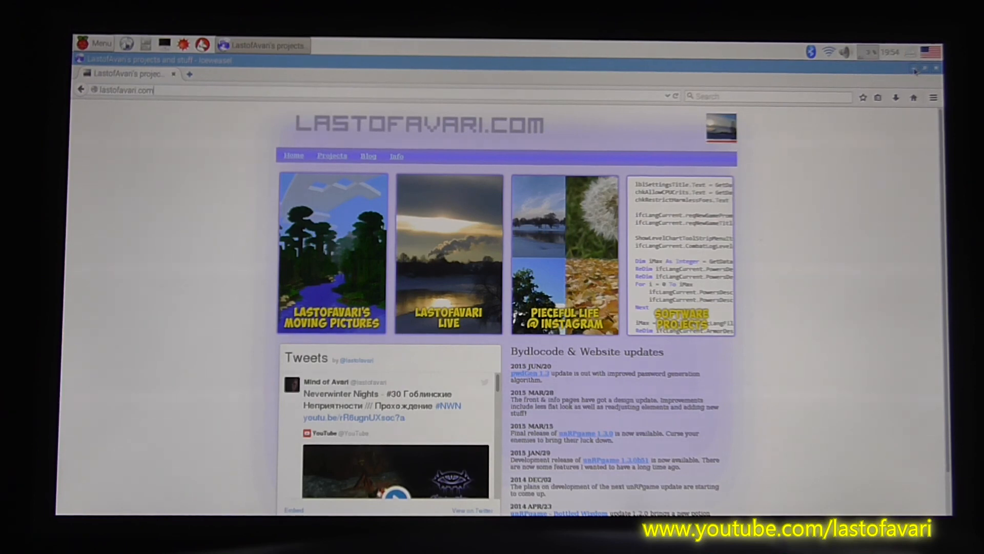
{"action": "left_click", "coordinate": [915, 71]}
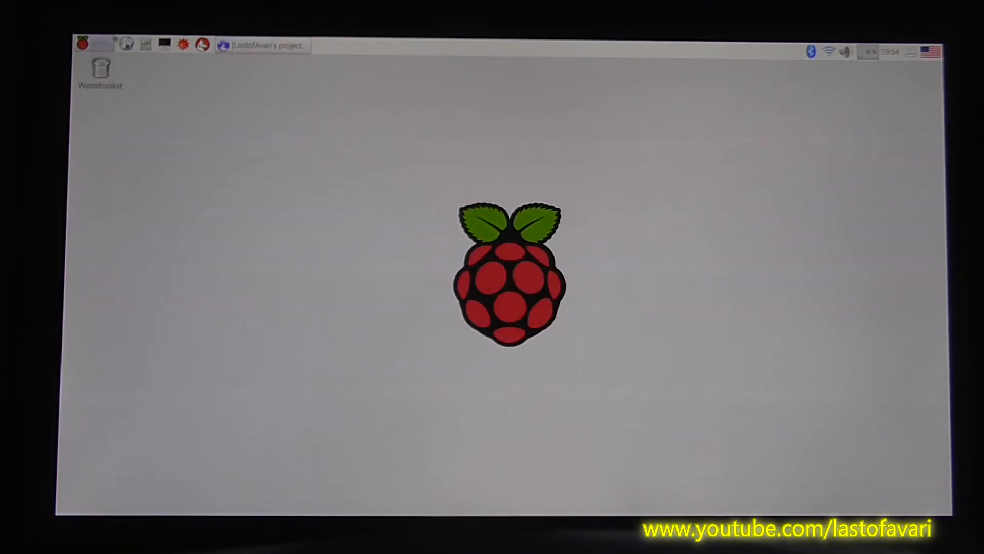